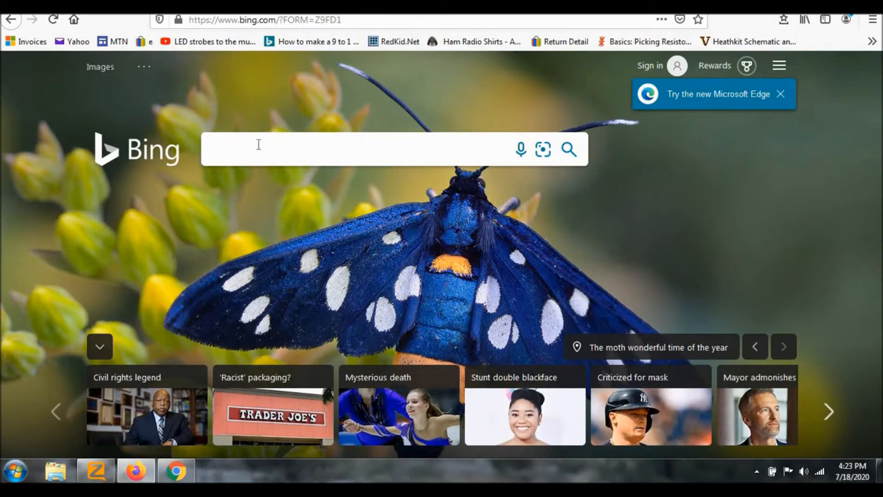
Search Bing for "download zello for pc" via the autocomplete suggestion
left_click(345, 149)
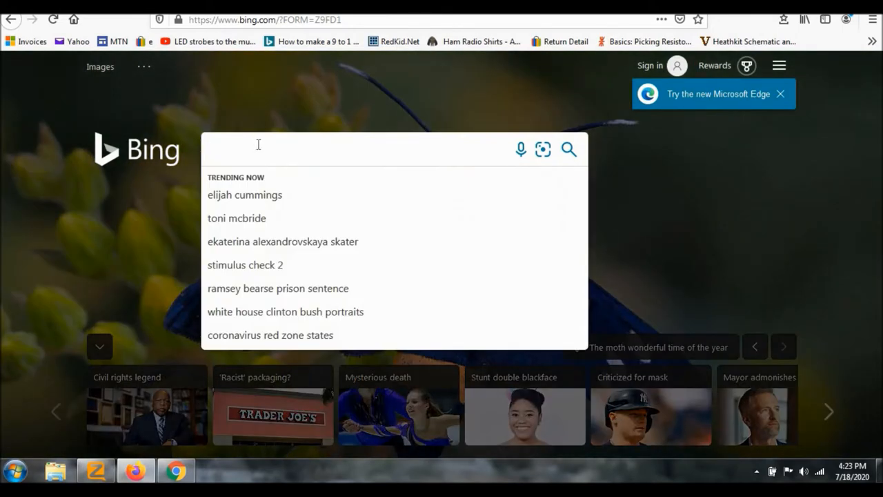
type("download")
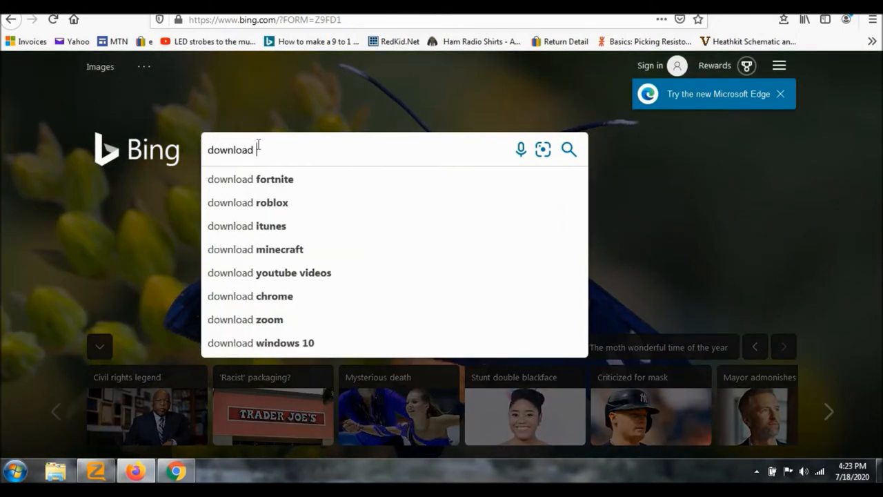
type("zello for")
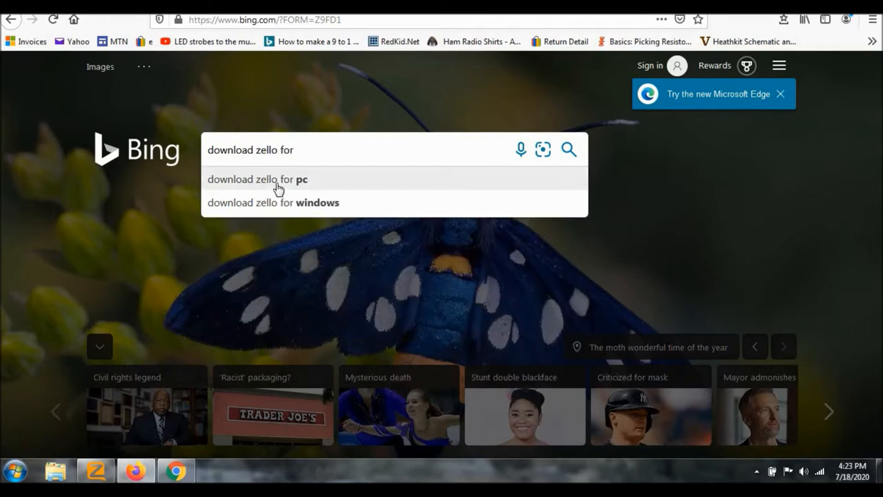
left_click(251, 178)
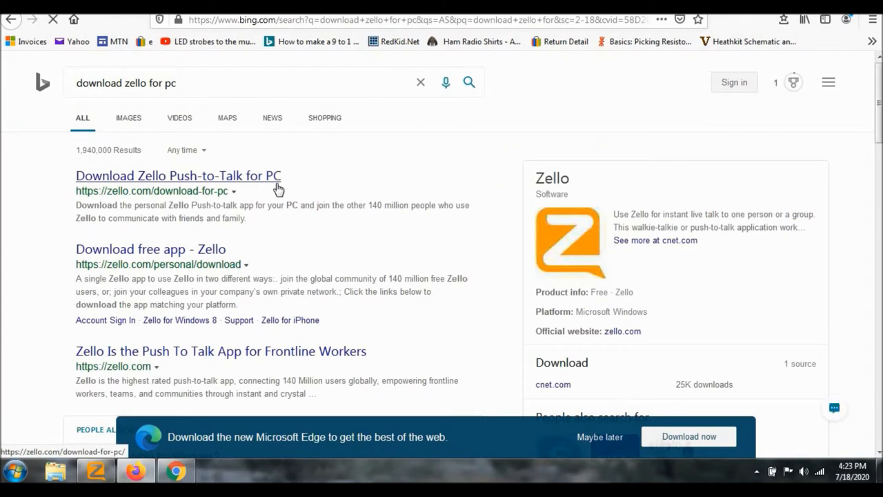
Open Zello's "Download Zello Push-to-Talk for PC" page and scroll through its features
left_click(178, 175)
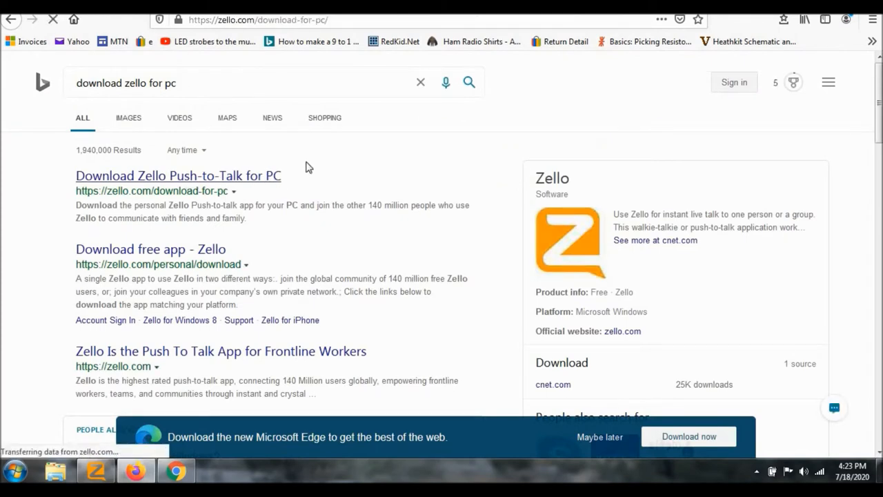
left_click(178, 175)
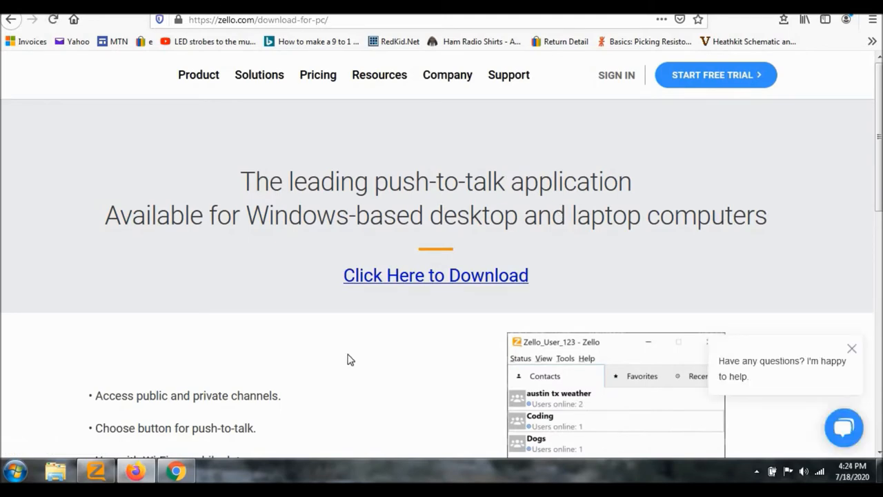
mouse_move(431, 282)
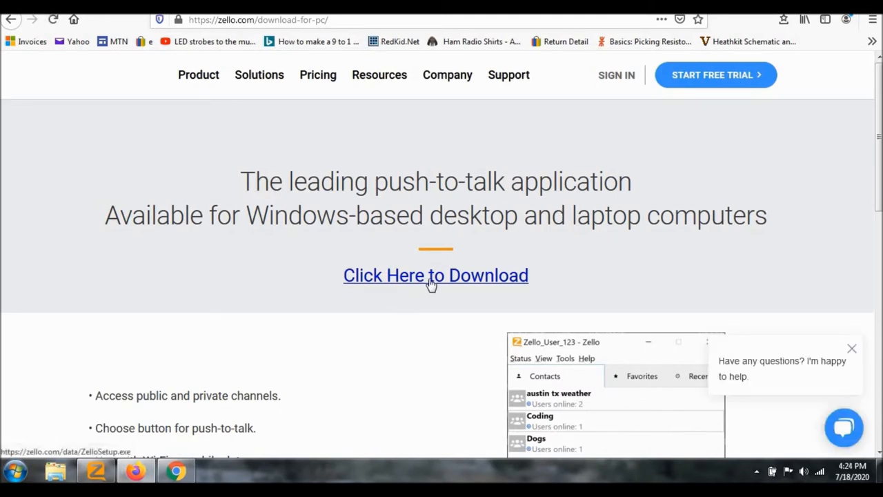
scroll("down", 3)
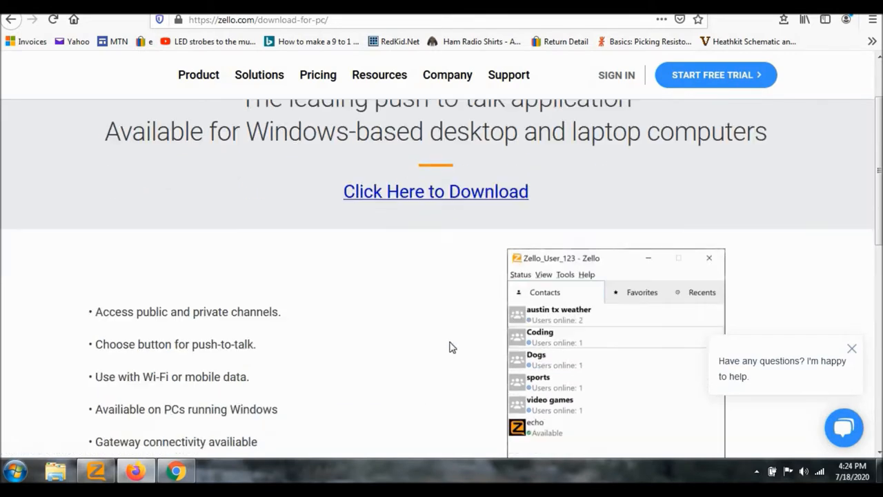
scroll("down", 3)
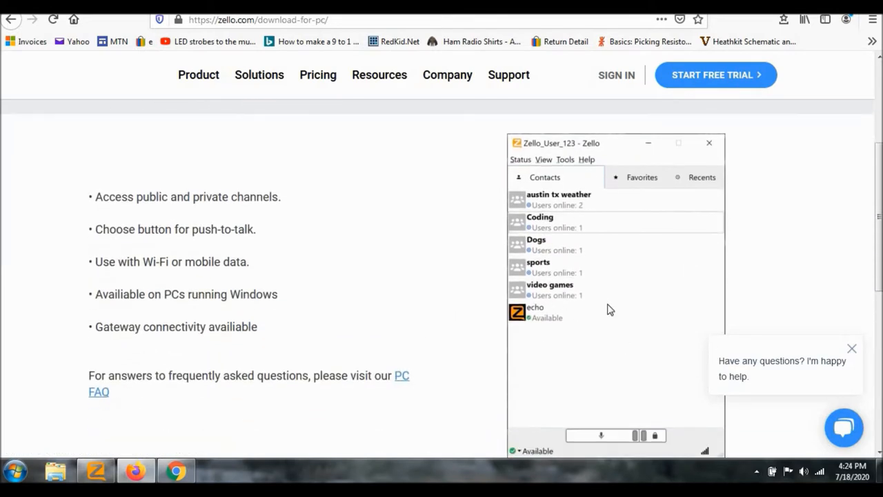
mouse_move(615, 302)
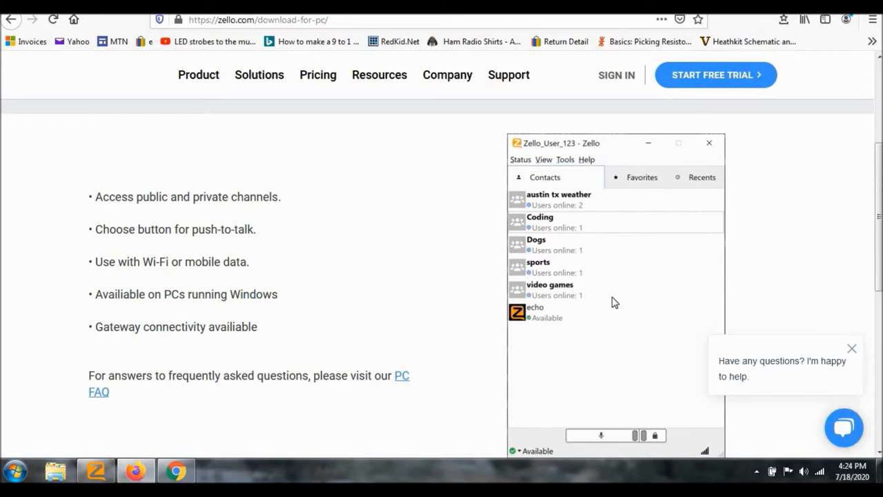
scroll("down", 3)
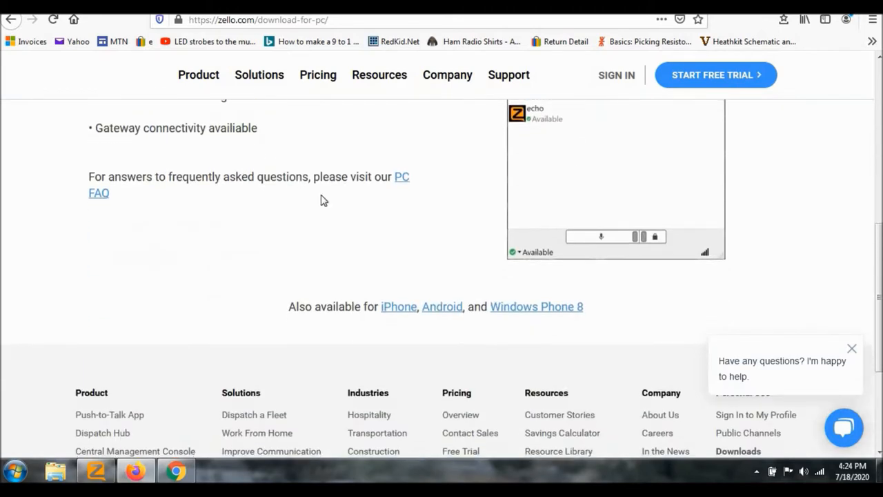
scroll("down", 3)
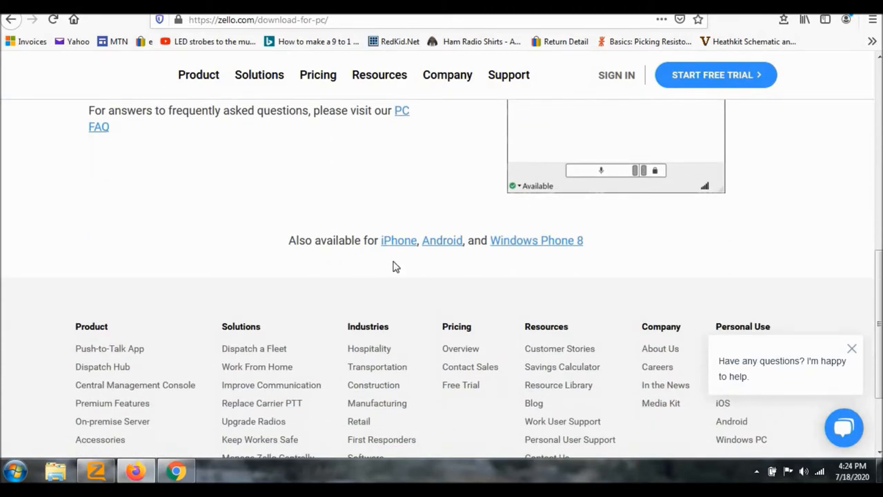
mouse_move(442, 241)
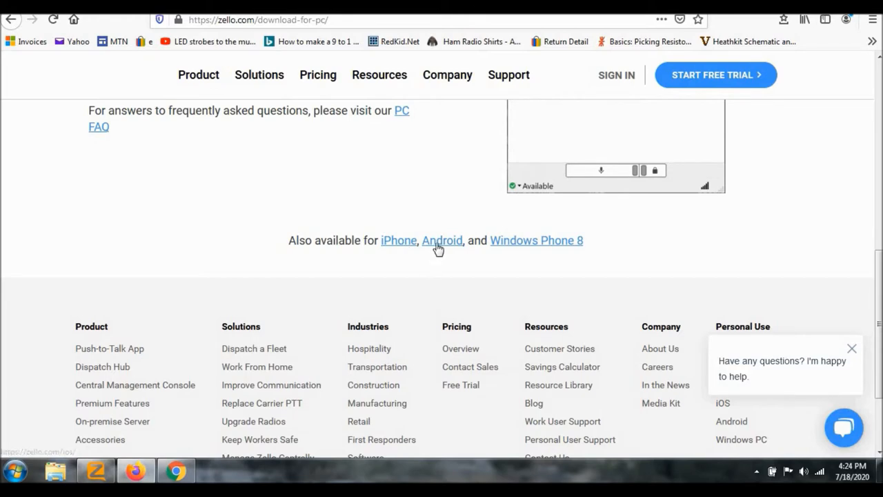
mouse_move(485, 246)
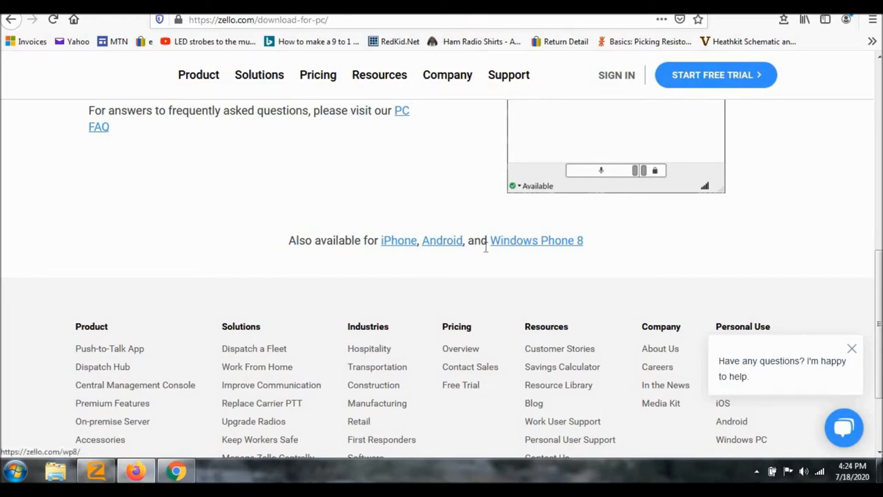
scroll("up", 3)
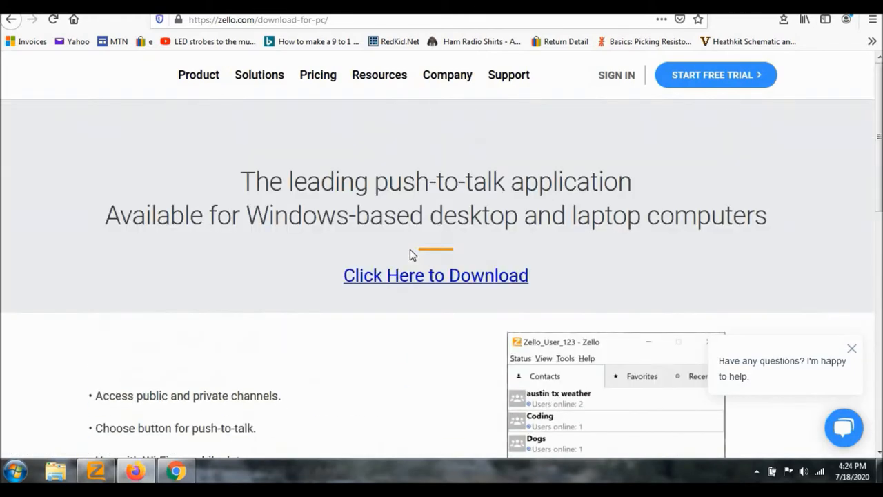
Download and save the Zello Windows installer
left_click(435, 274)
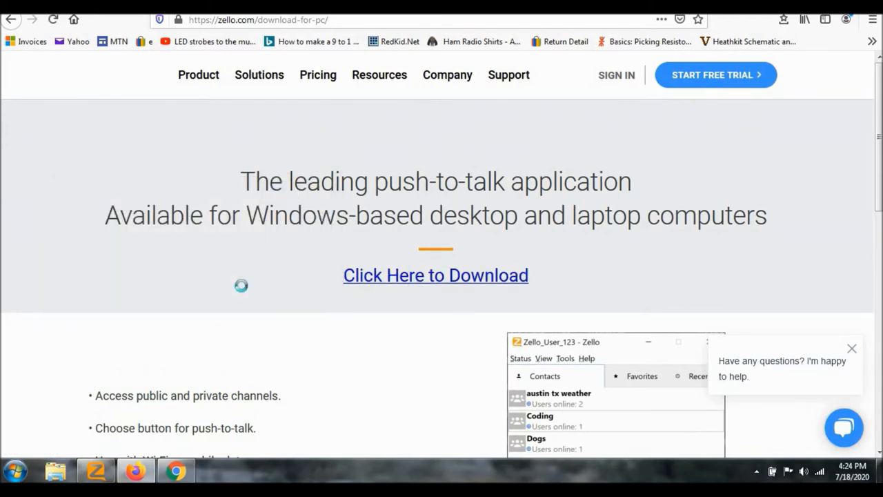
left_click(436, 275)
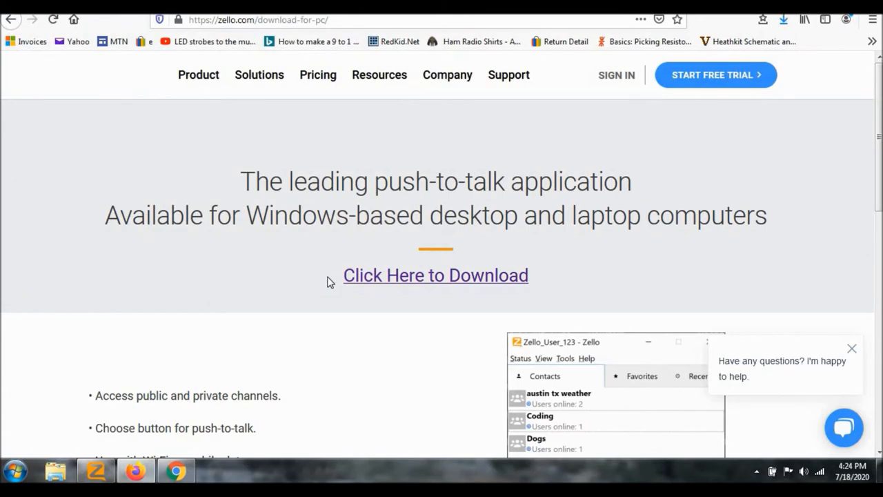
mouse_move(792, 51)
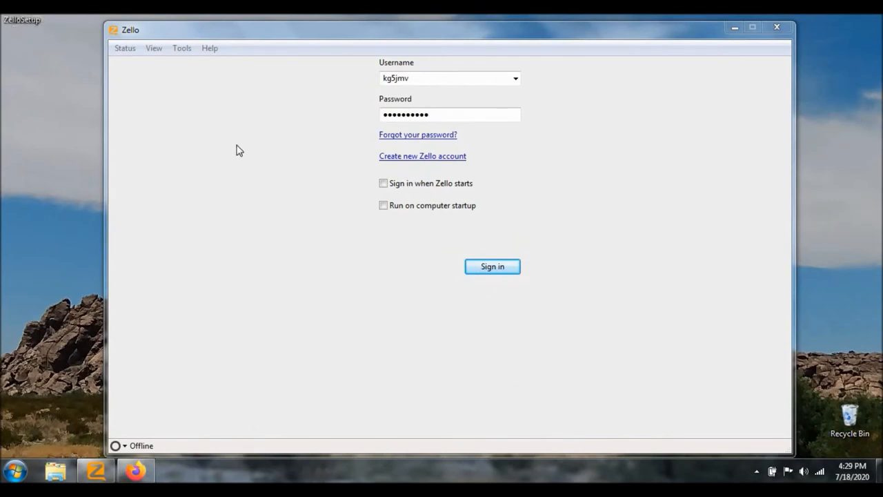
mouse_move(321, 193)
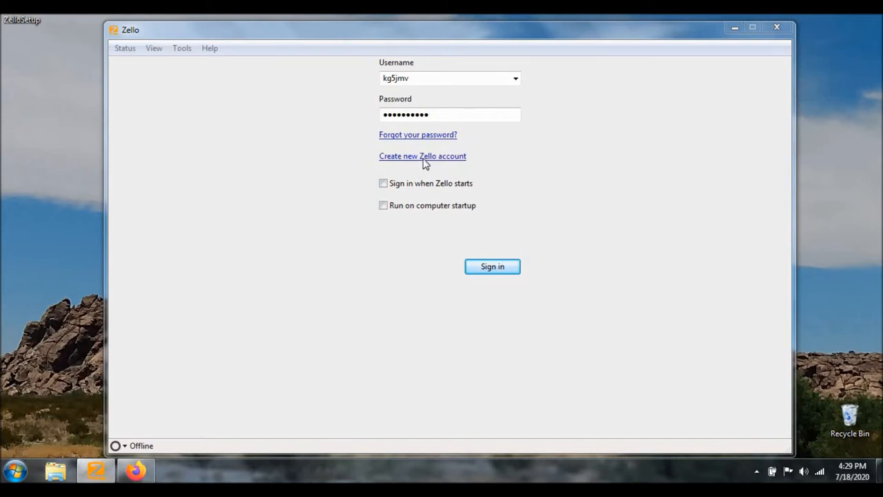
Cancel the Sign Up Wizard, re-enter the password and sign in to the existing account
left_click(421, 156)
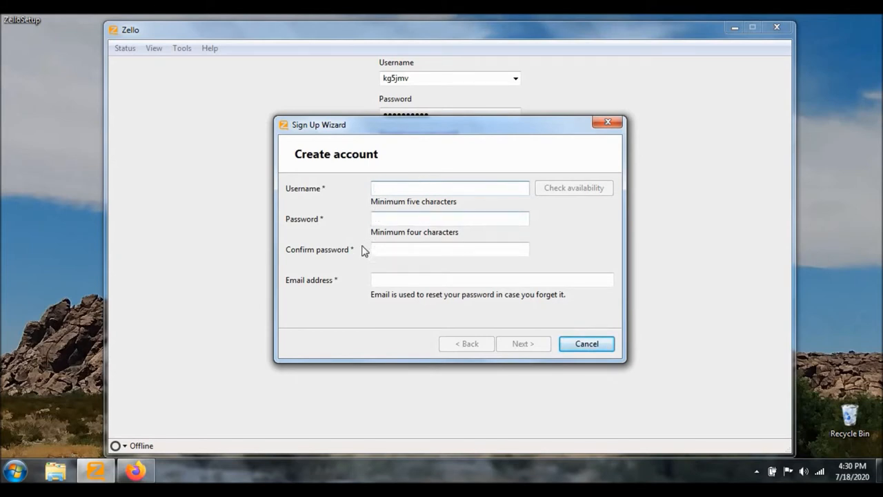
mouse_move(367, 299)
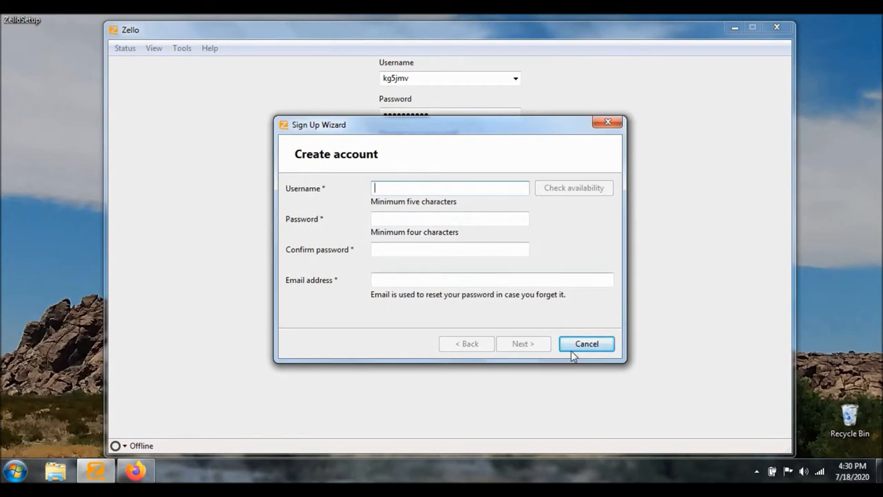
left_click(587, 344)
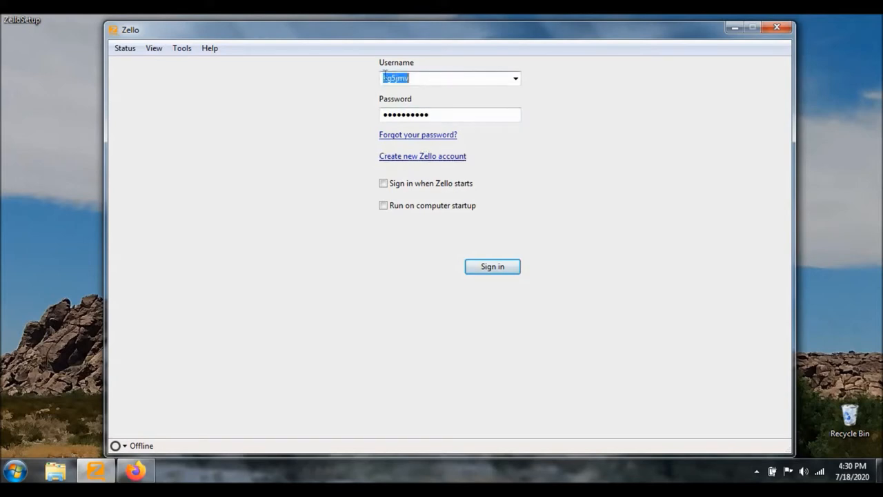
left_click(442, 115)
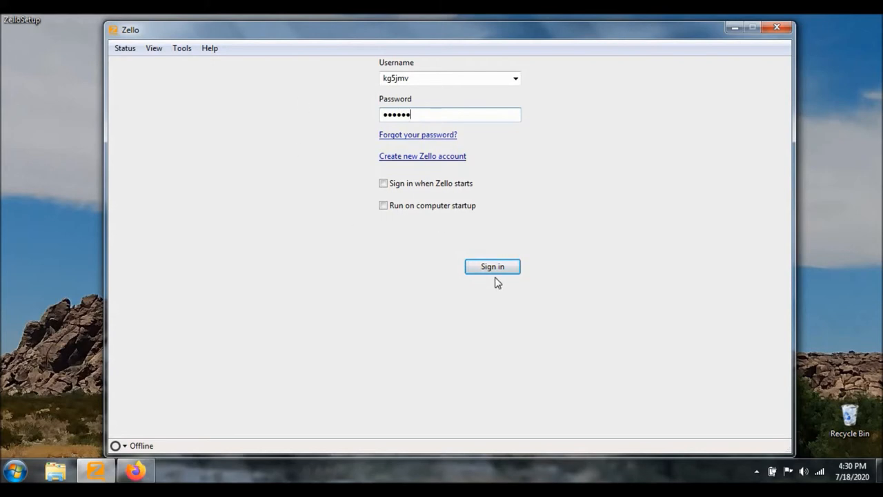
left_click(492, 266)
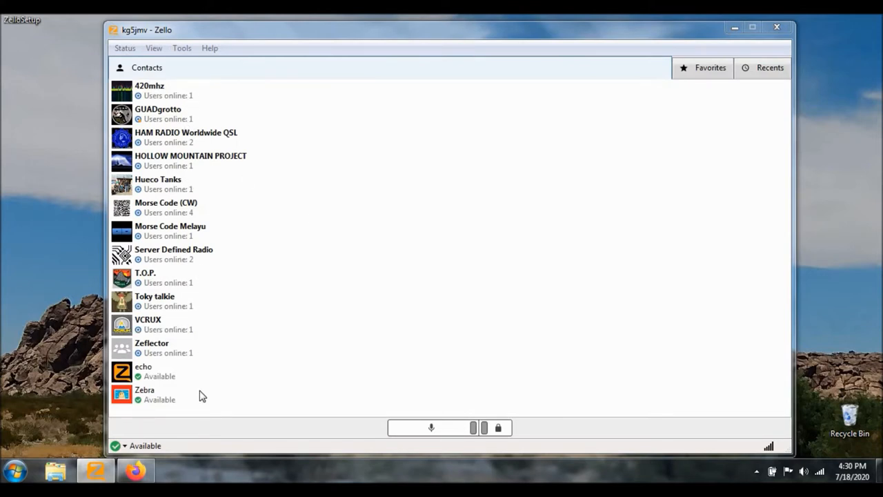
mouse_move(200, 92)
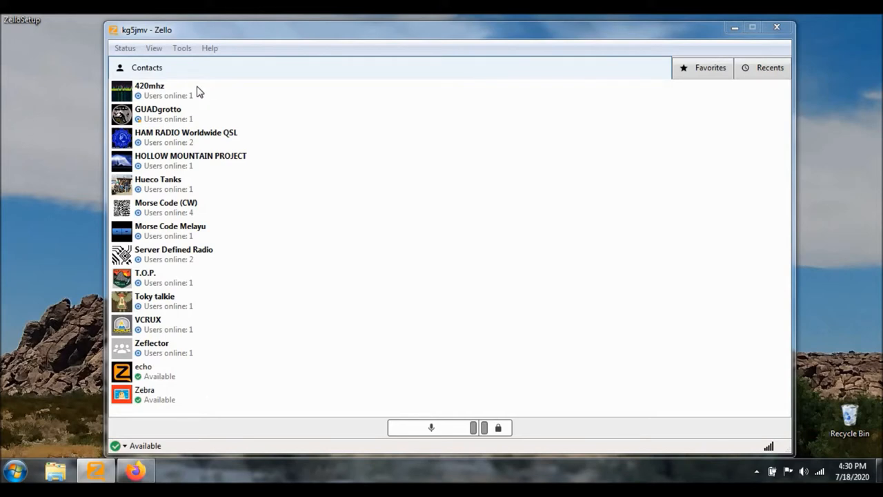
mouse_move(165, 74)
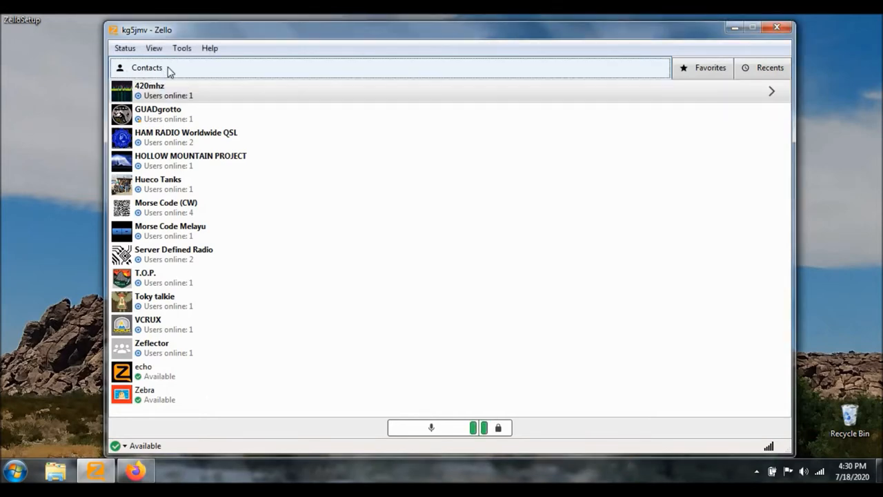
mouse_move(207, 407)
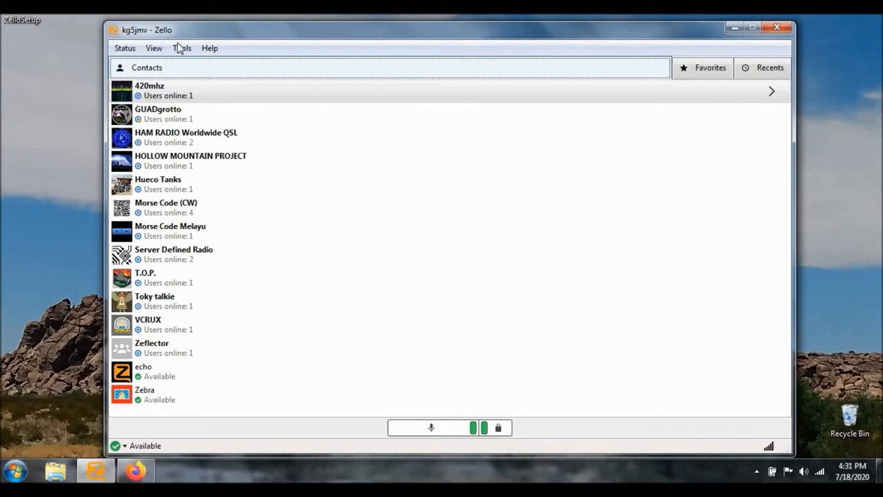
Search the Add channel dialog for "dx ham radio" and select DX Ham Radio
left_click(181, 48)
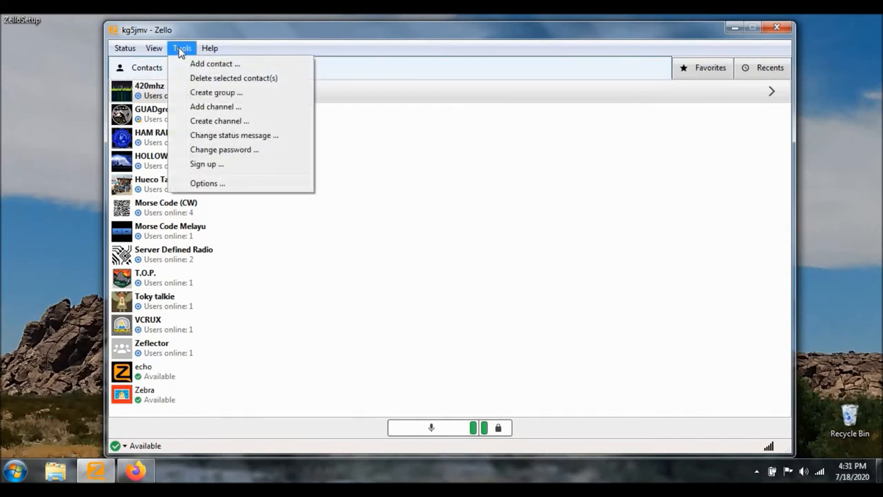
mouse_move(183, 59)
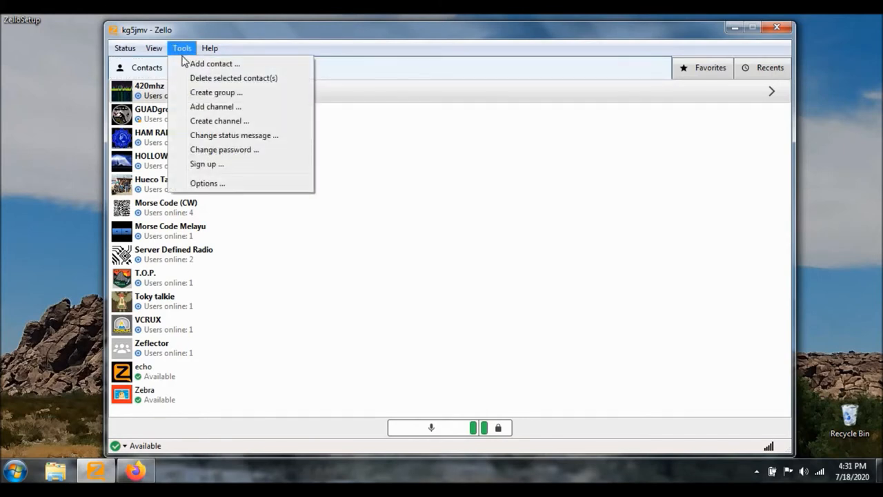
mouse_move(215, 106)
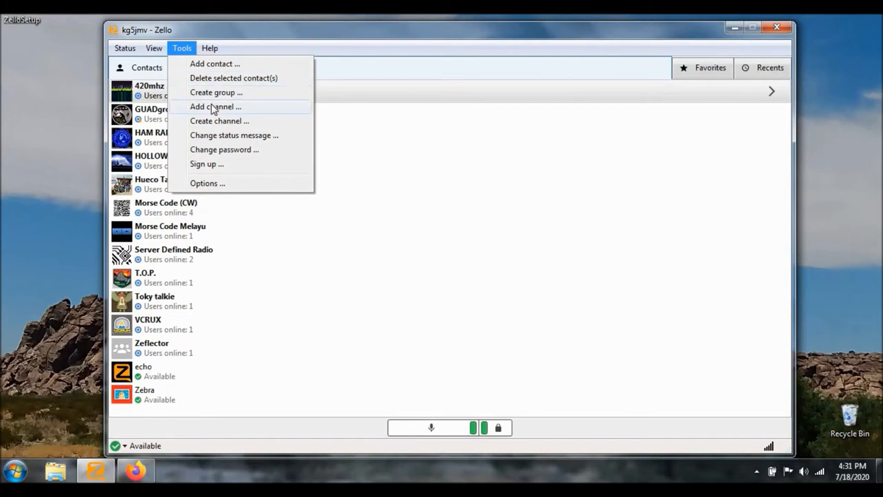
left_click(215, 106)
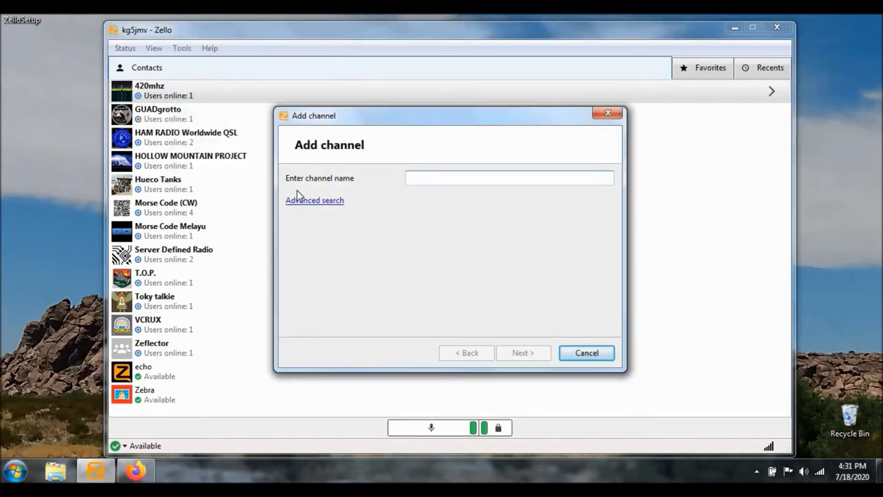
type("dx")
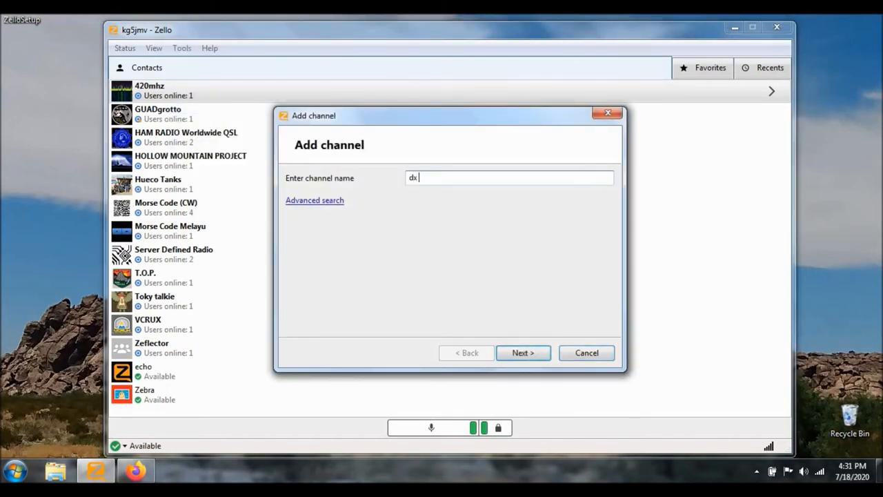
type("ham radio")
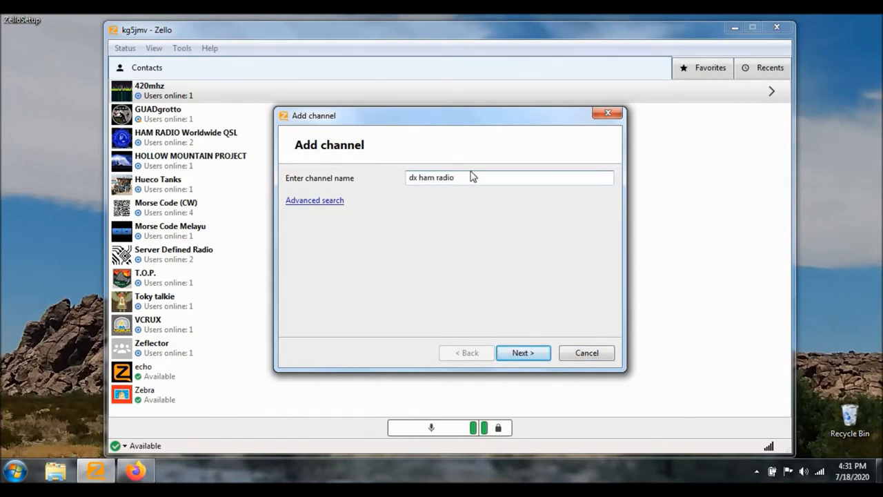
left_click(523, 352)
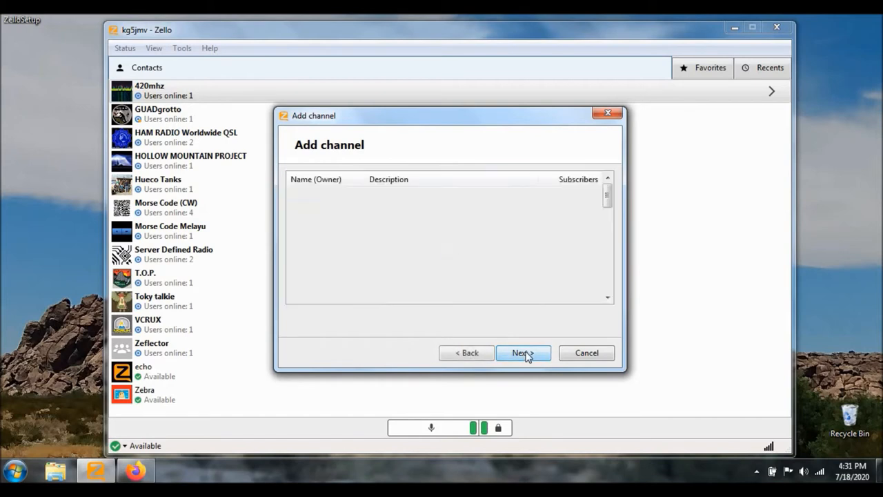
left_click(523, 353)
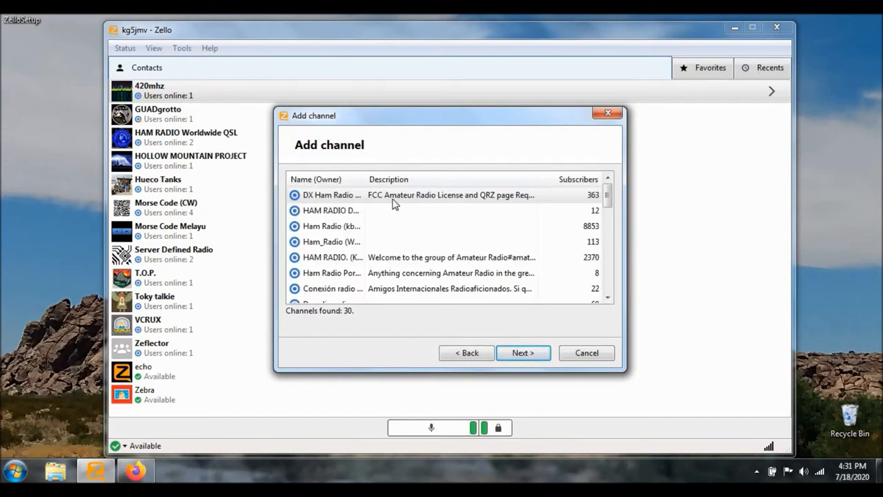
mouse_move(383, 205)
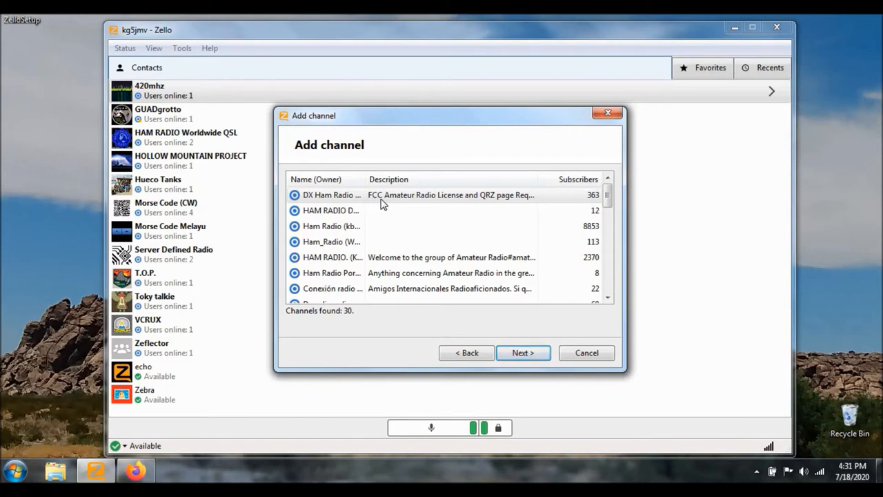
mouse_move(481, 207)
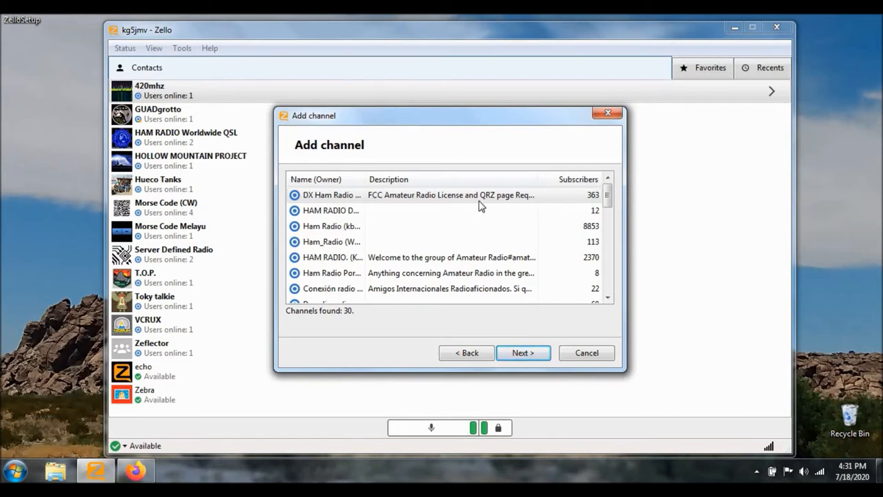
mouse_move(526, 203)
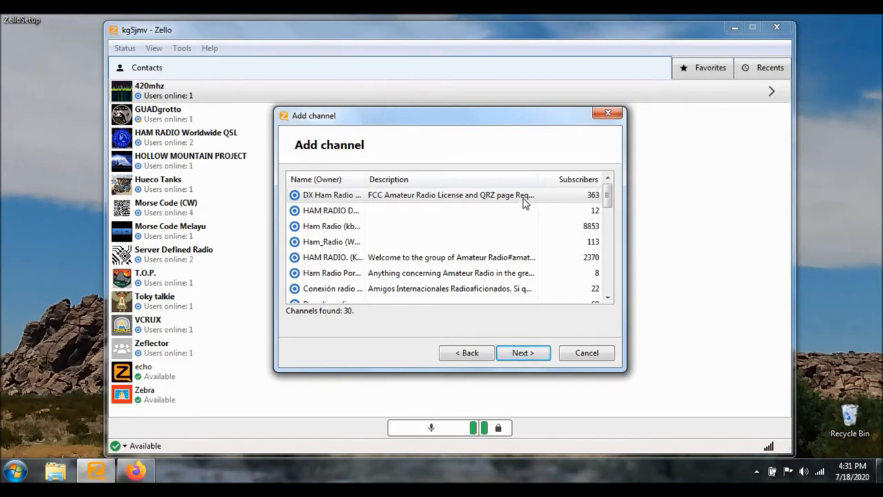
mouse_move(389, 201)
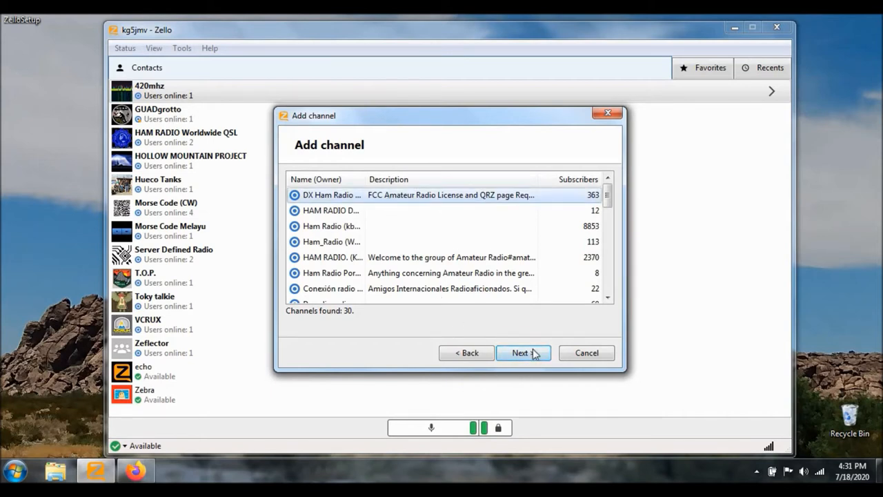
left_click(523, 353)
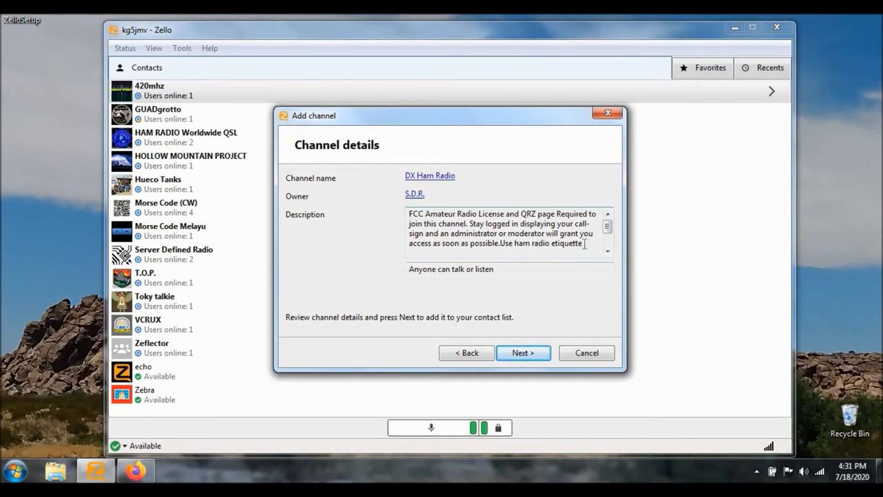
left_click(607, 250)
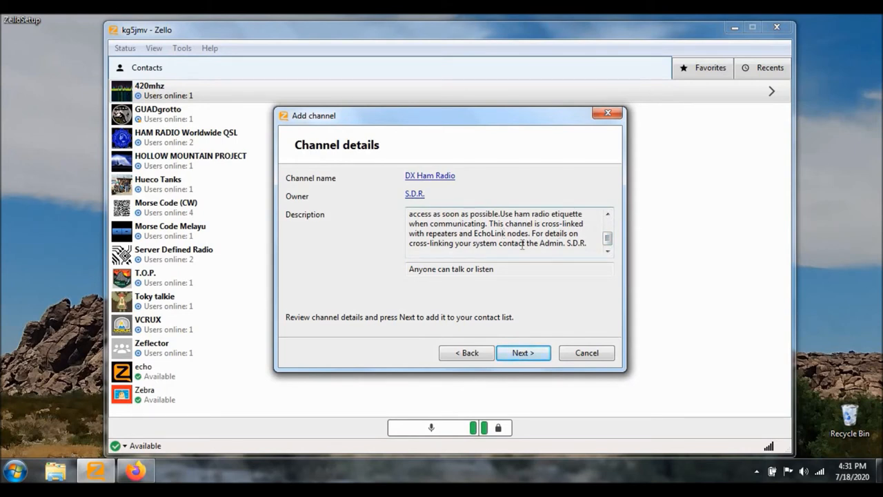
mouse_move(599, 264)
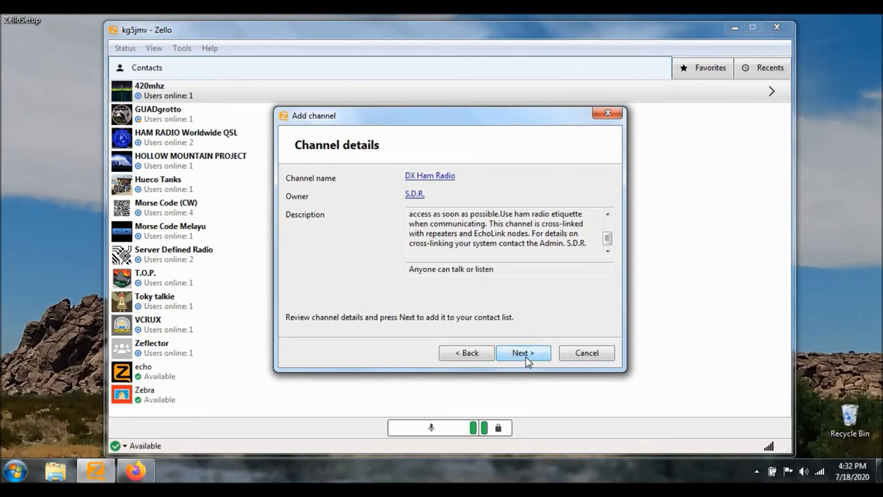
left_click(524, 353)
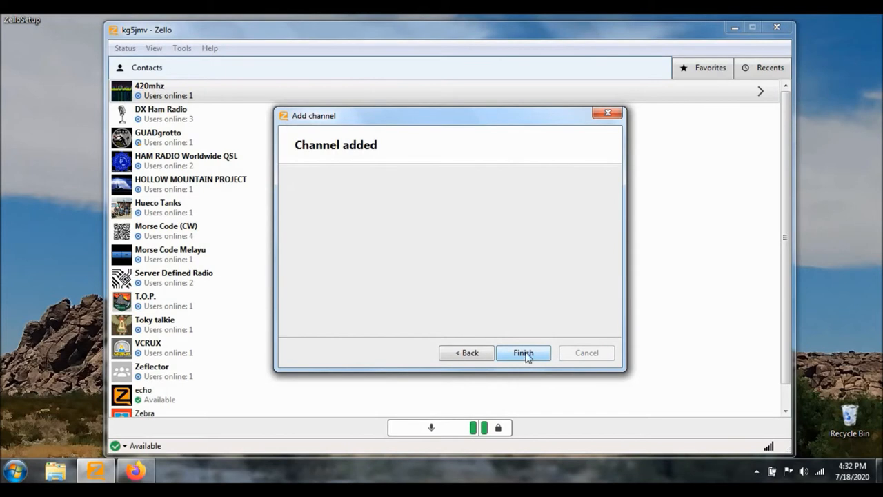
left_click(523, 353)
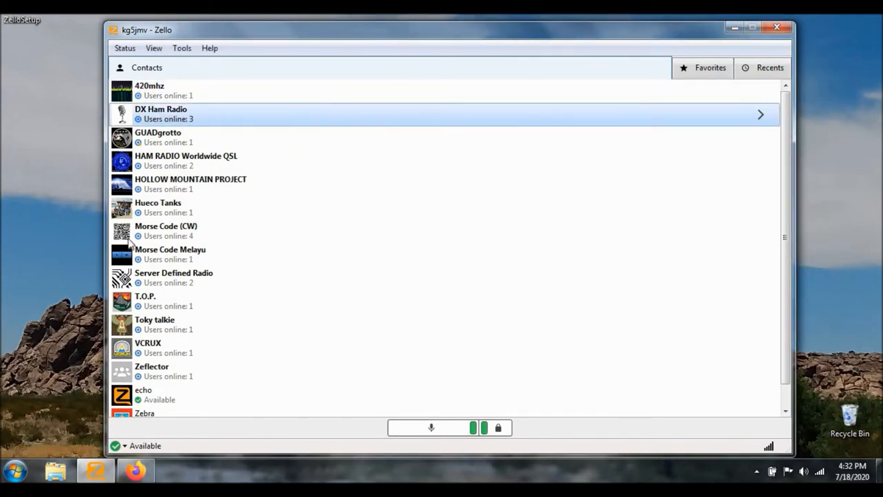
mouse_move(174, 118)
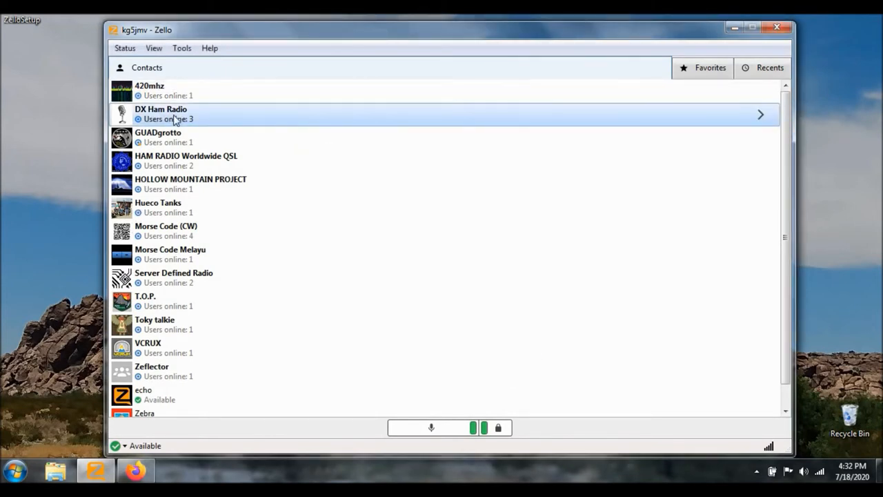
mouse_move(204, 121)
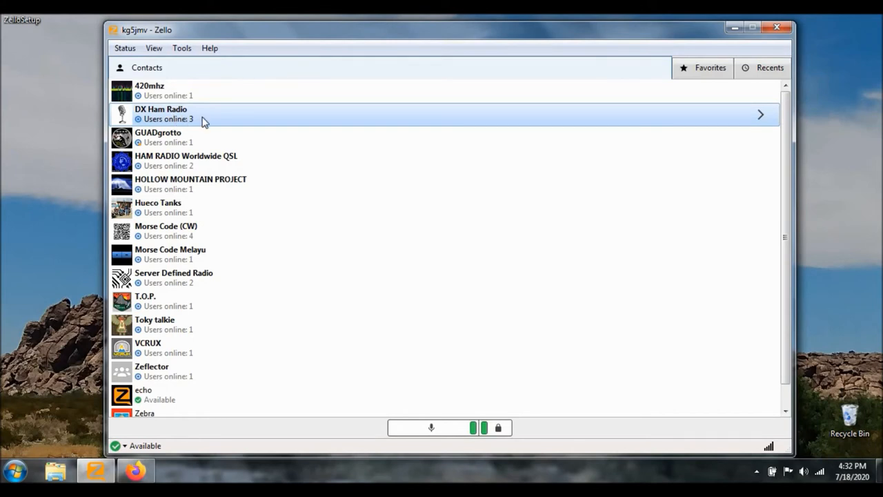
mouse_move(138, 128)
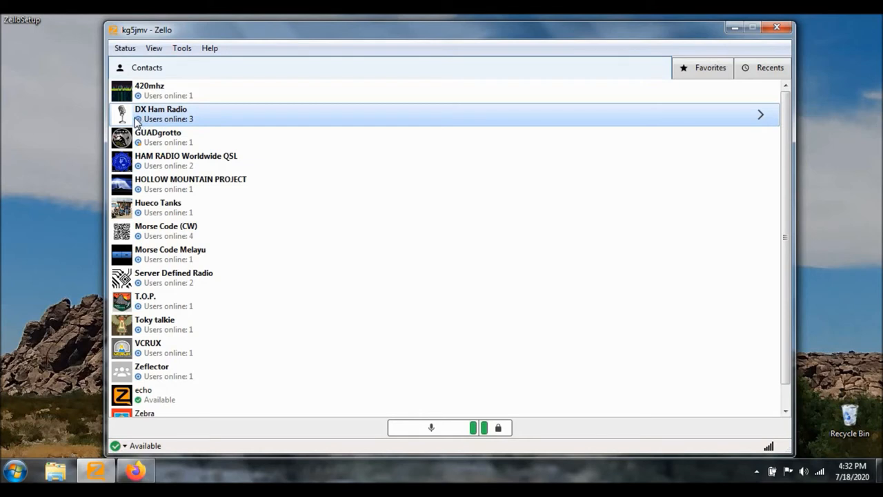
mouse_move(227, 128)
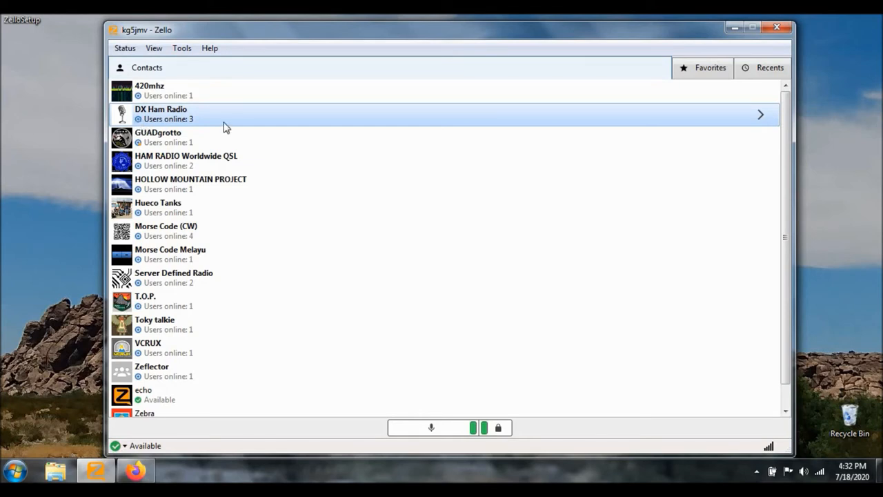
mouse_move(230, 121)
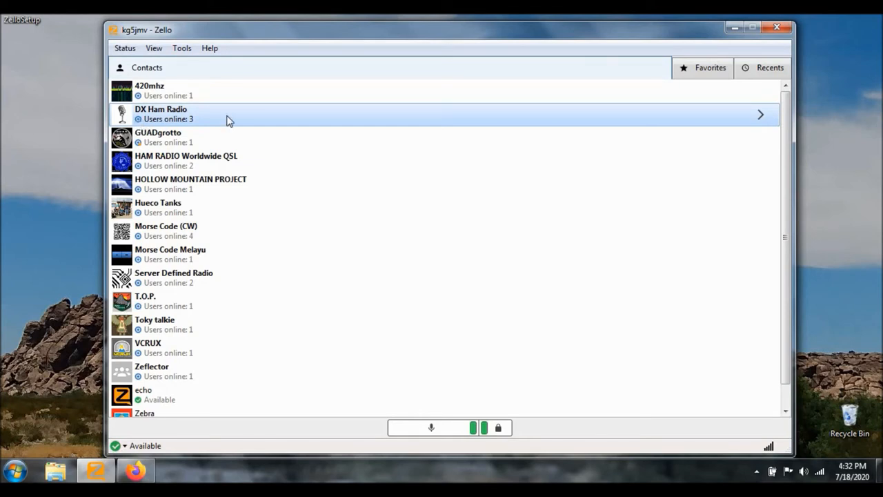
mouse_move(214, 121)
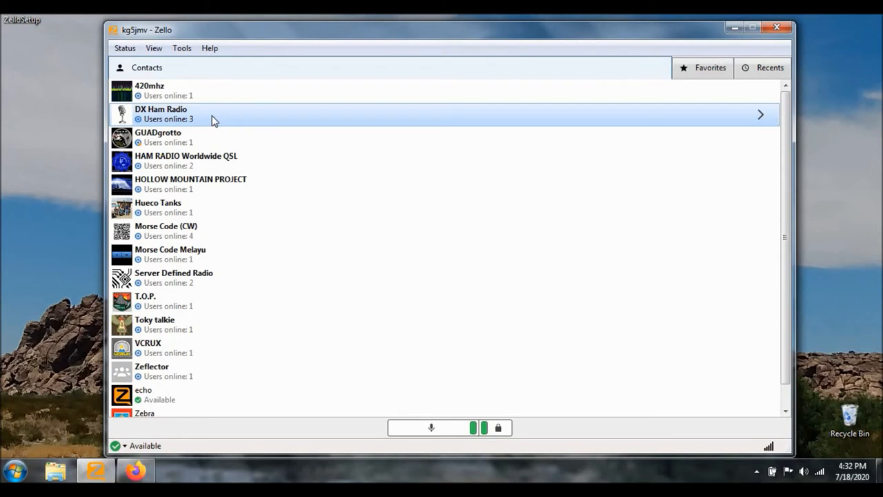
double_click(160, 114)
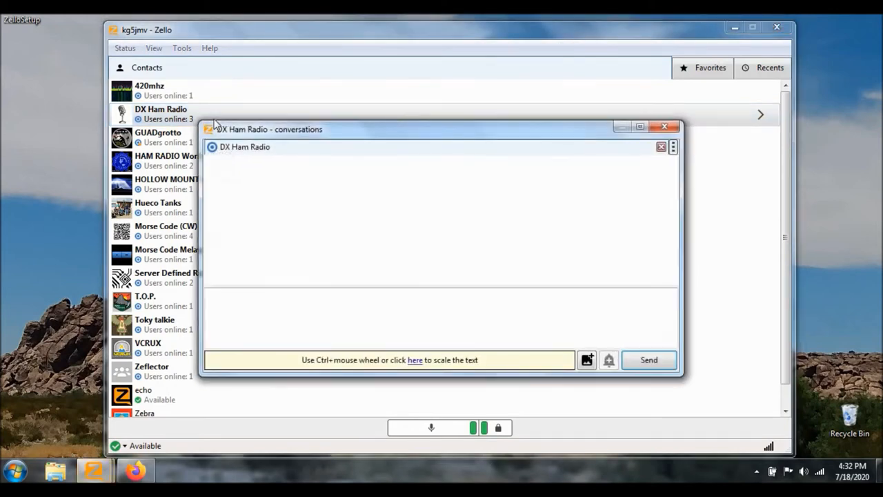
mouse_move(309, 225)
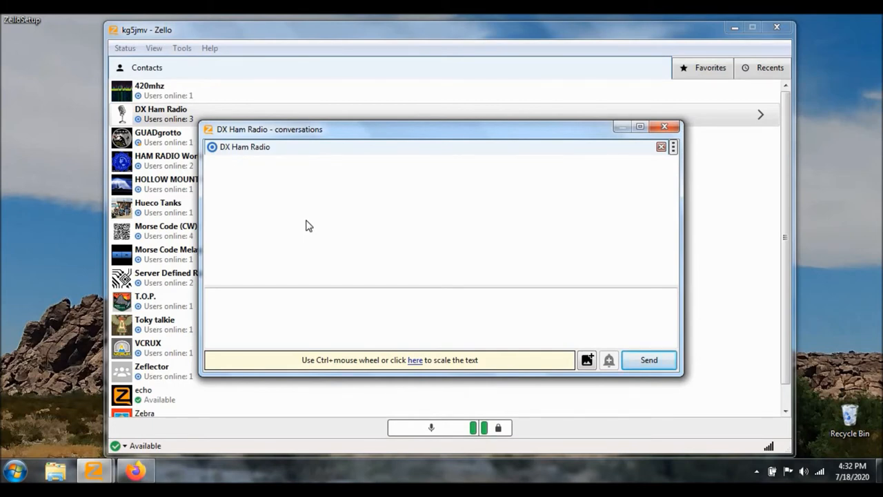
mouse_move(482, 274)
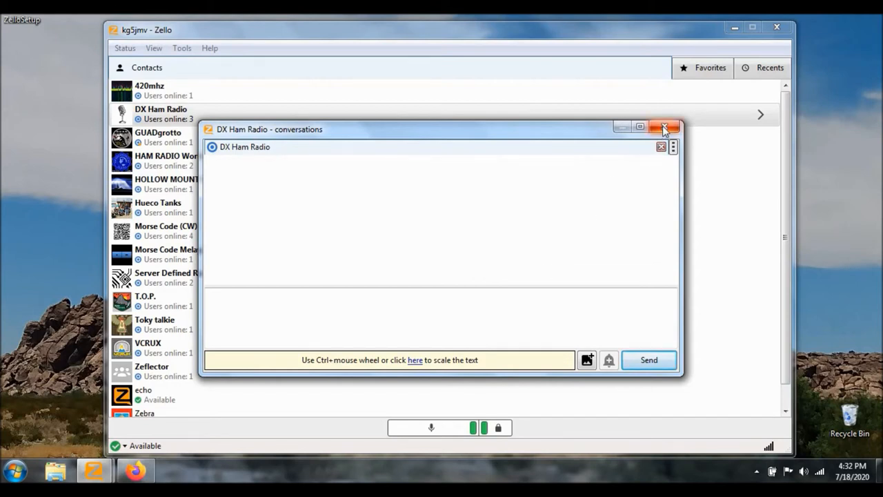
mouse_move(665, 128)
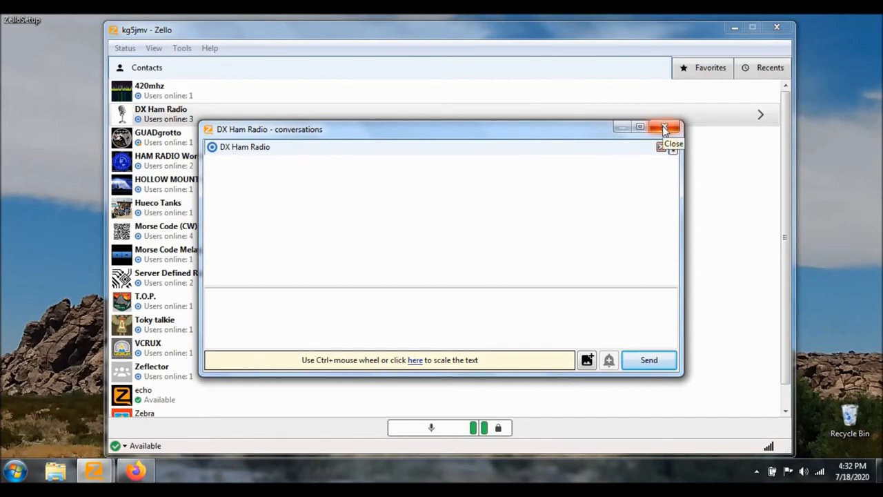
left_click(664, 127)
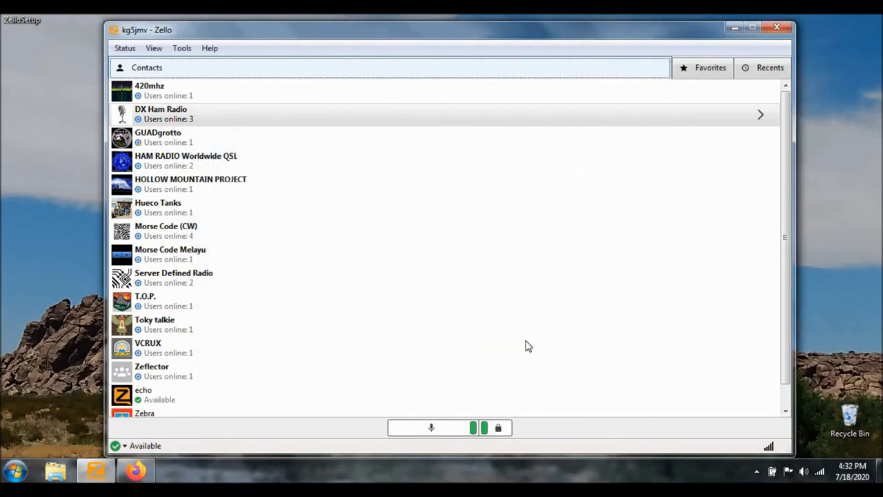
mouse_move(459, 433)
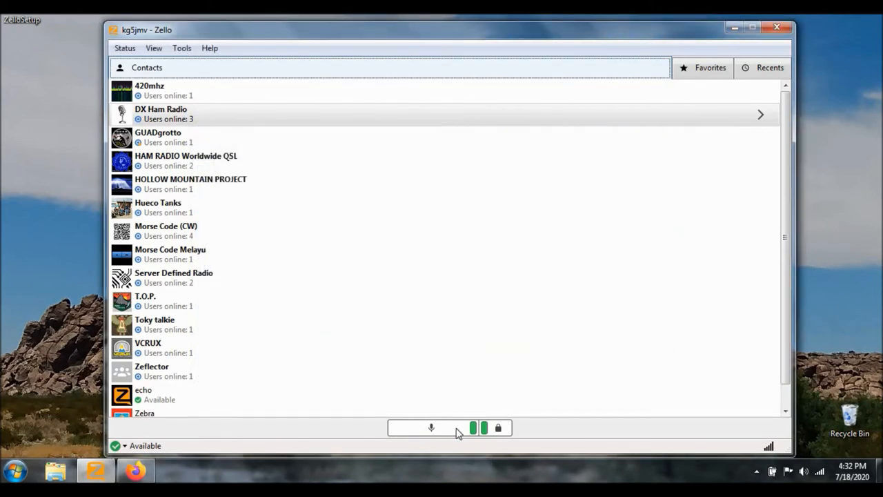
mouse_move(495, 439)
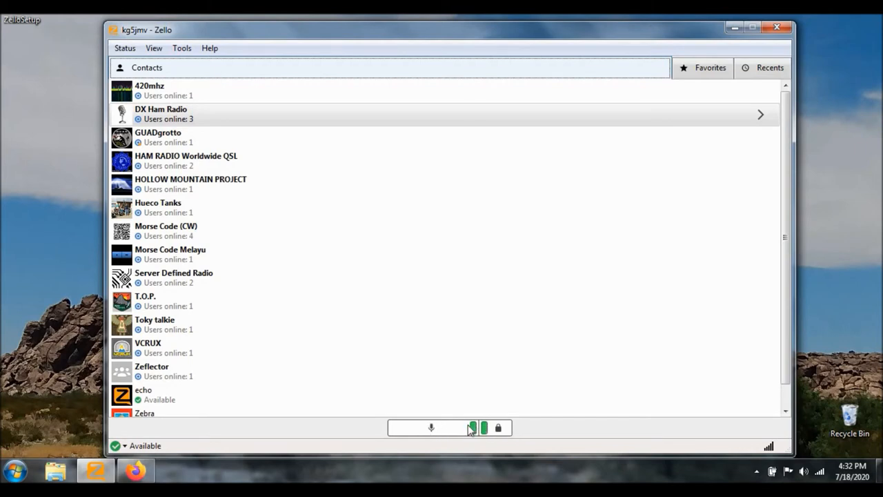
mouse_move(499, 433)
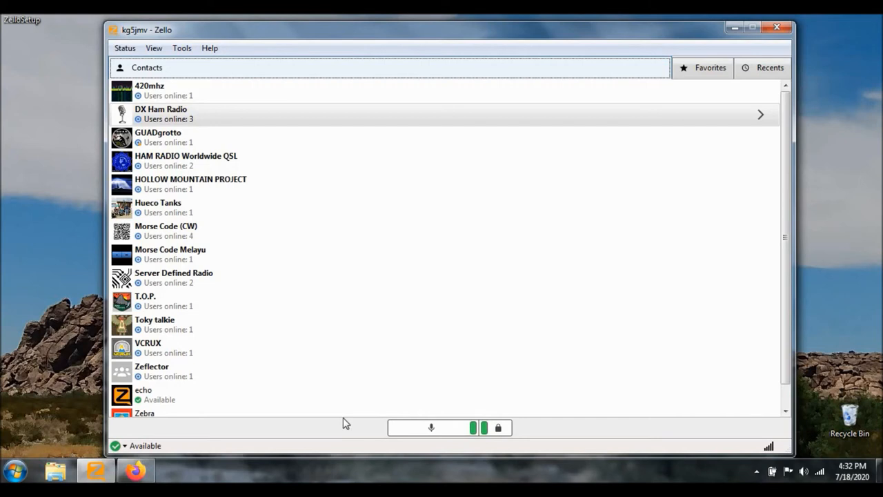
mouse_move(142, 62)
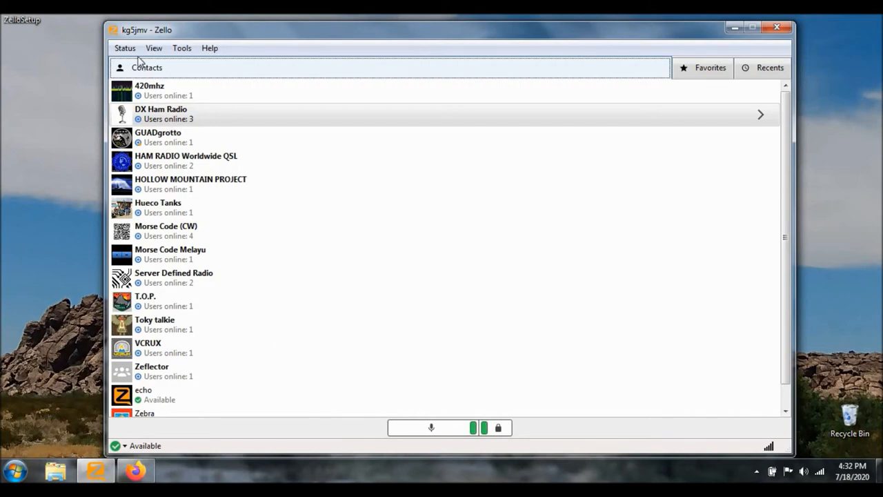
left_click(125, 47)
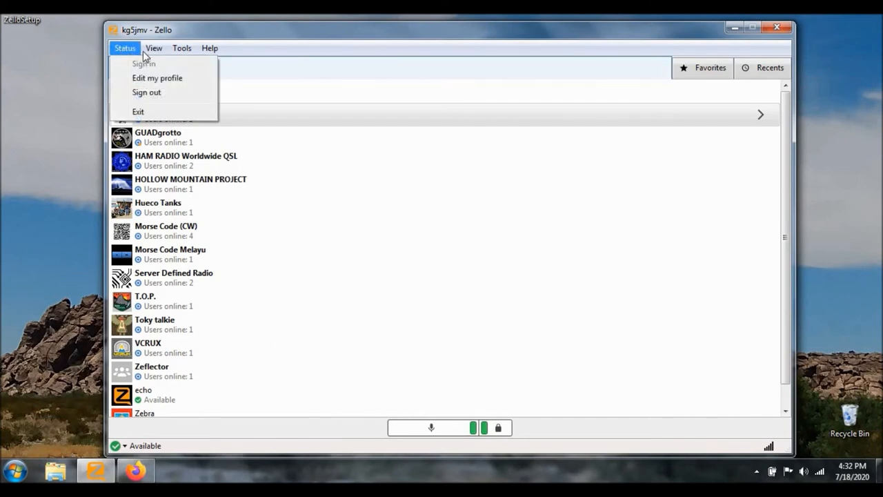
left_click(181, 48)
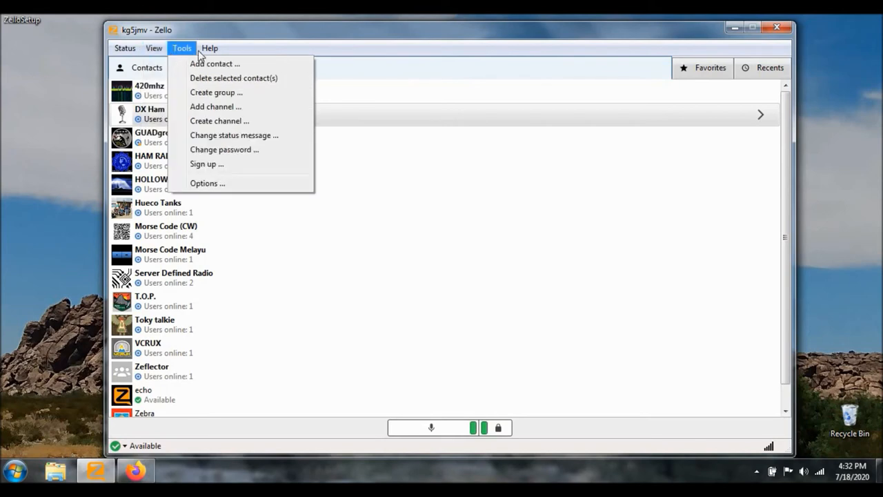
mouse_move(328, 287)
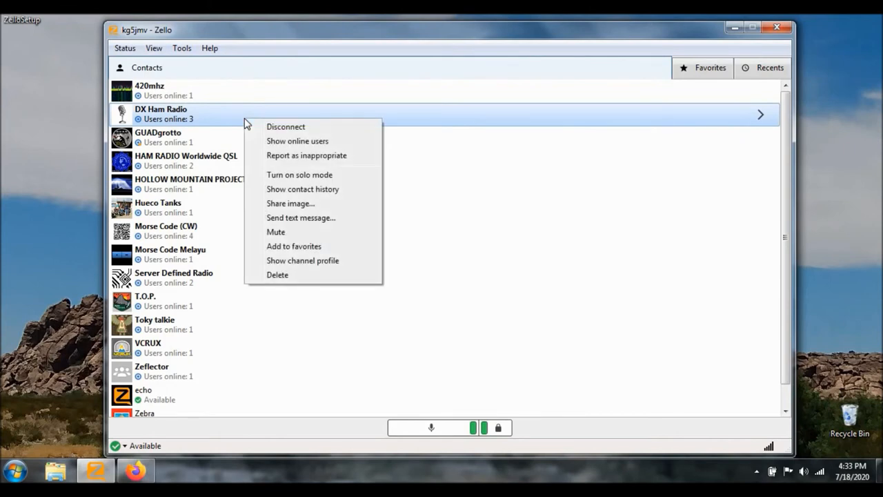
mouse_move(270, 134)
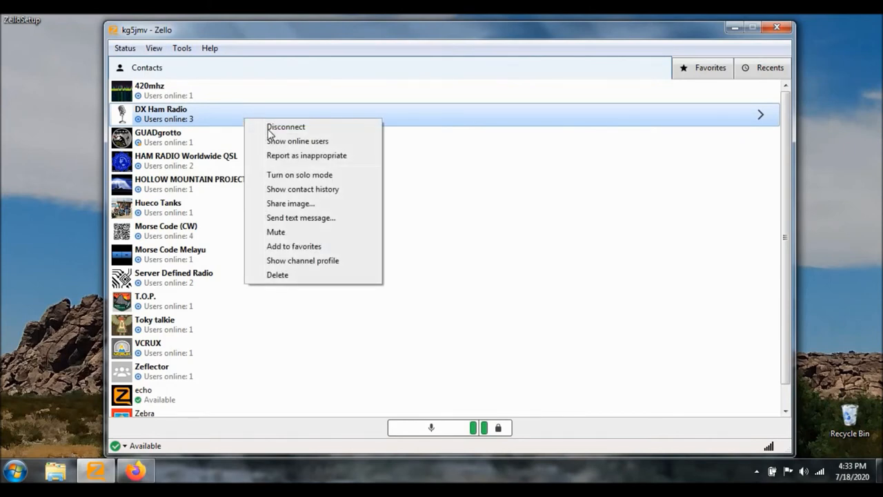
mouse_move(308, 131)
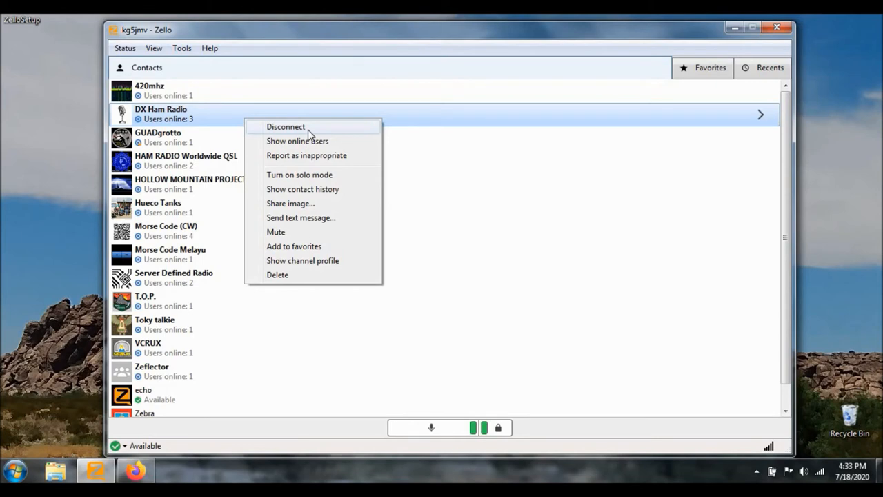
Disconnect DX Ham Radio, then reconnect it from its right-click menu
left_click(286, 126)
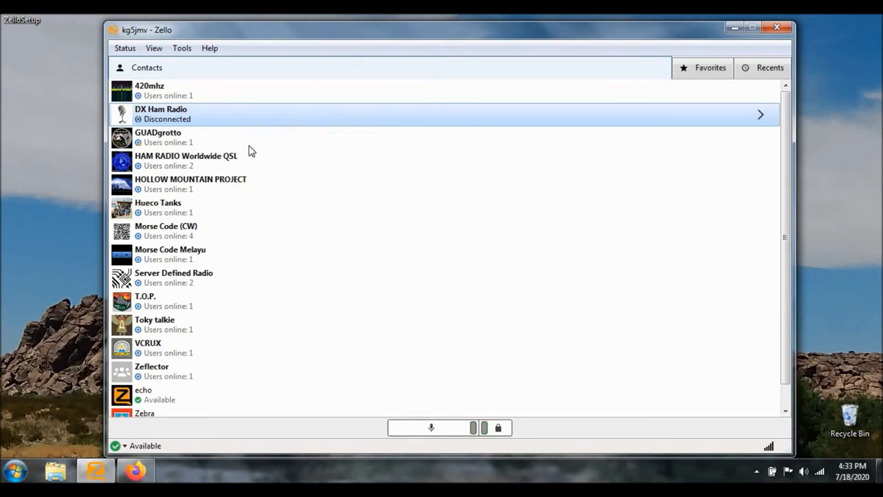
mouse_move(141, 127)
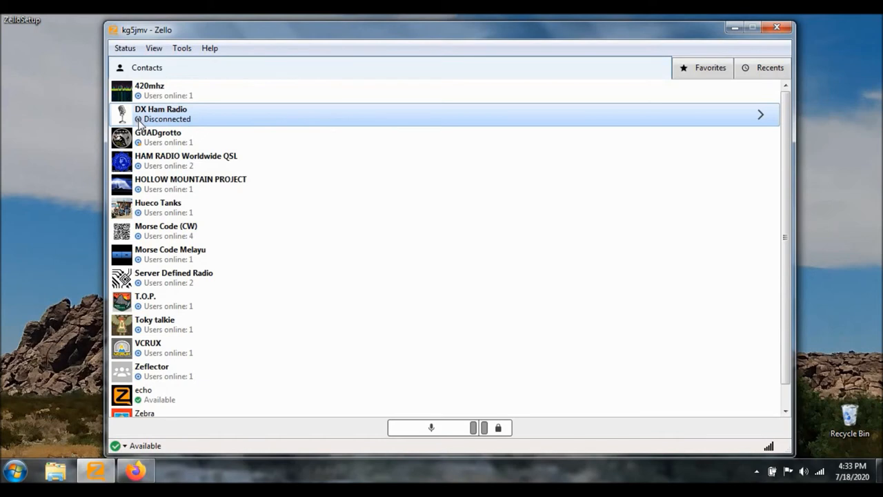
right_click(161, 114)
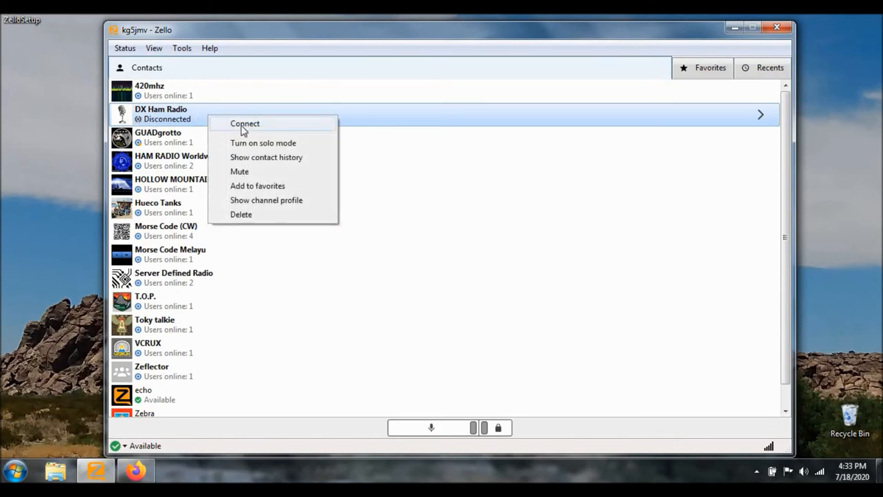
left_click(245, 124)
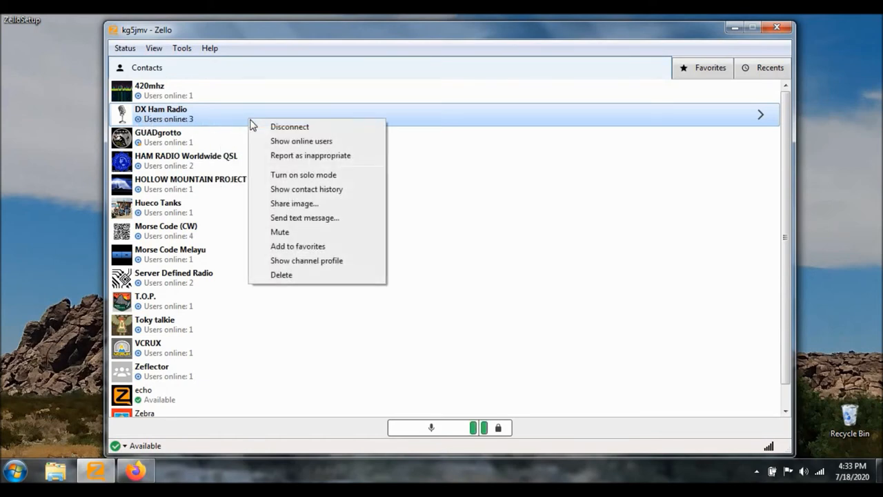
mouse_move(302, 141)
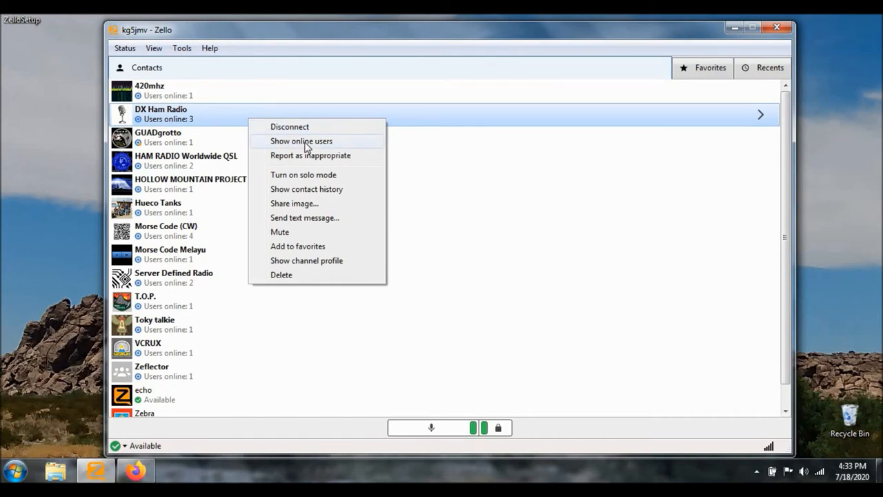
left_click(301, 141)
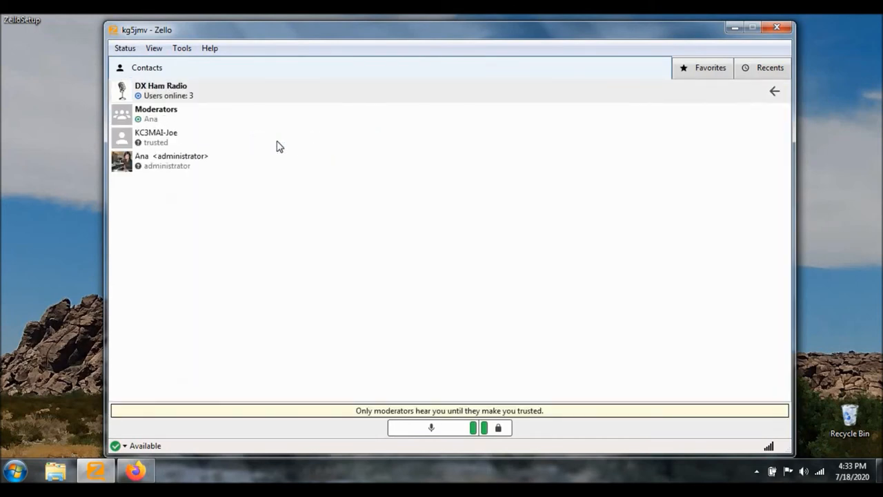
mouse_move(192, 161)
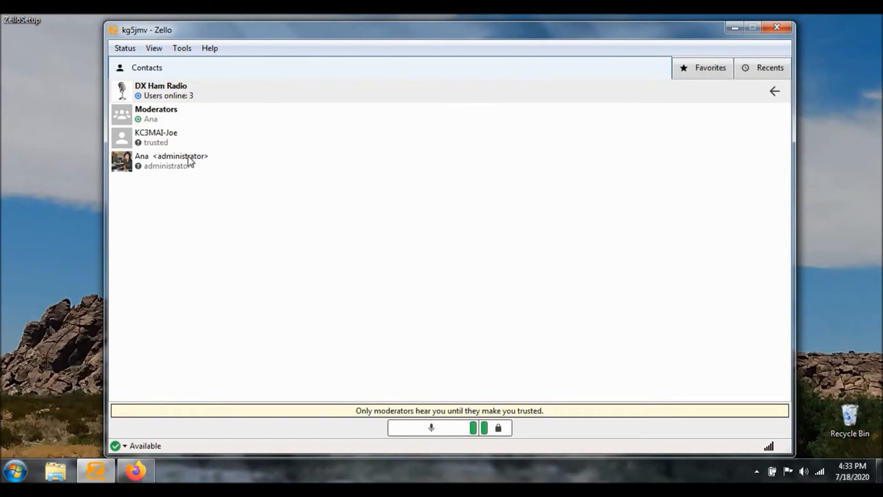
mouse_move(188, 164)
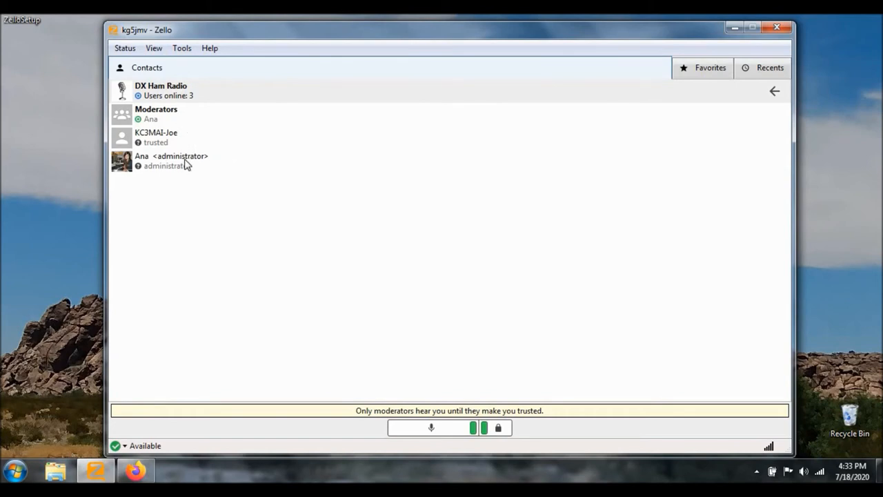
mouse_move(146, 90)
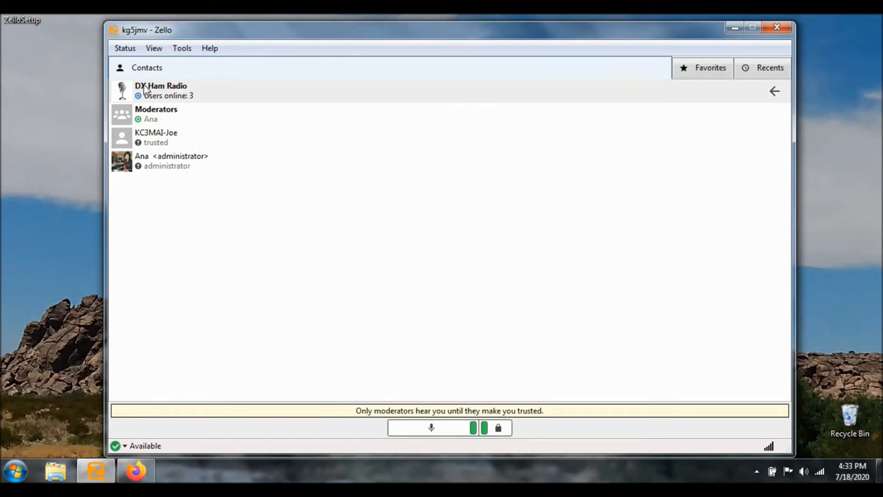
mouse_move(547, 269)
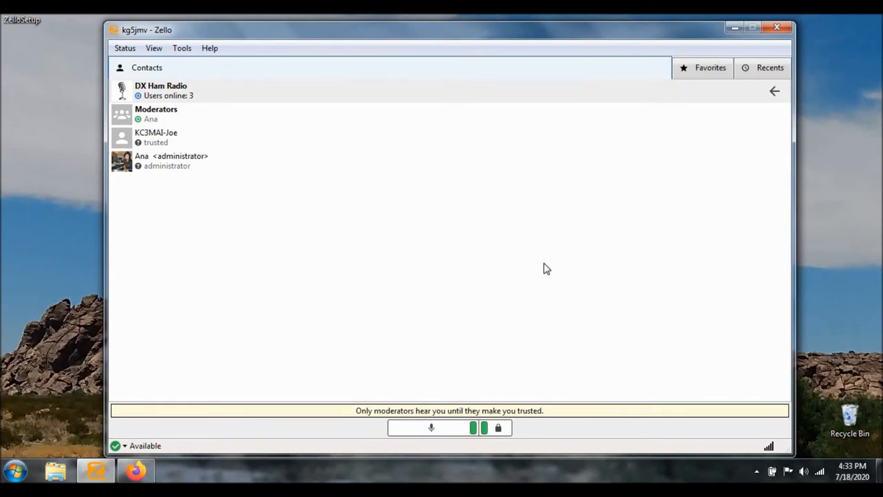
mouse_move(774, 91)
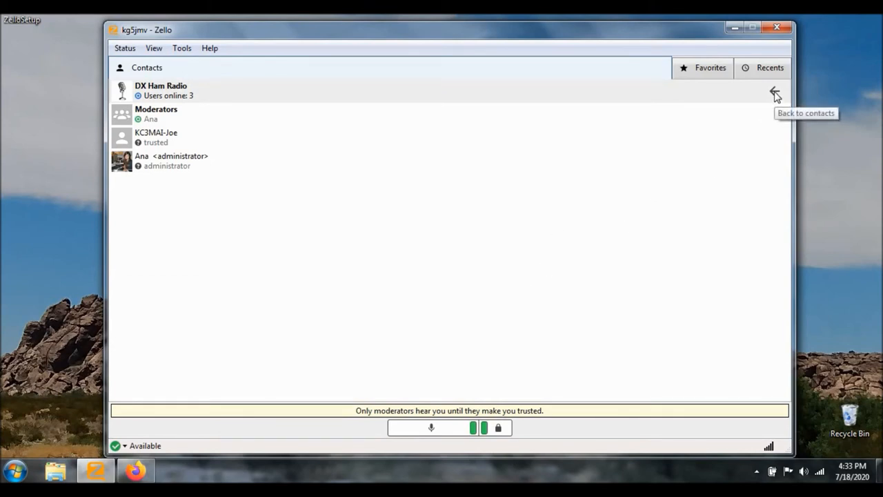
left_click(774, 92)
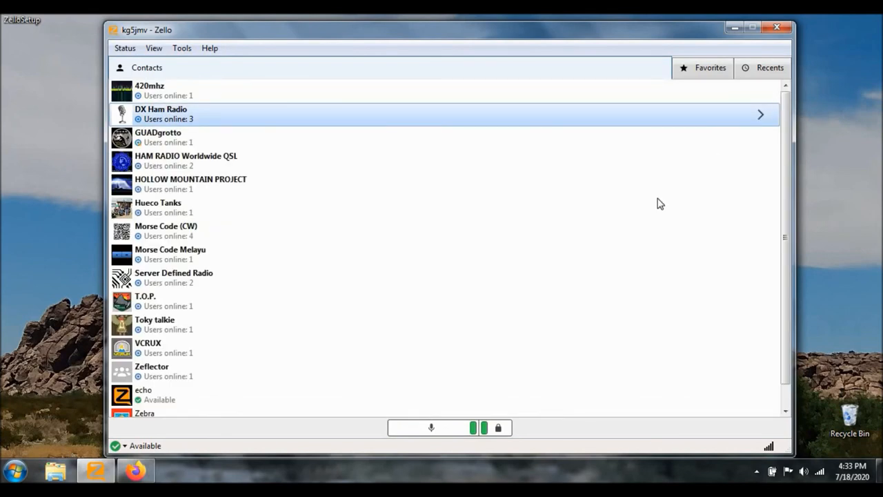
mouse_move(505, 130)
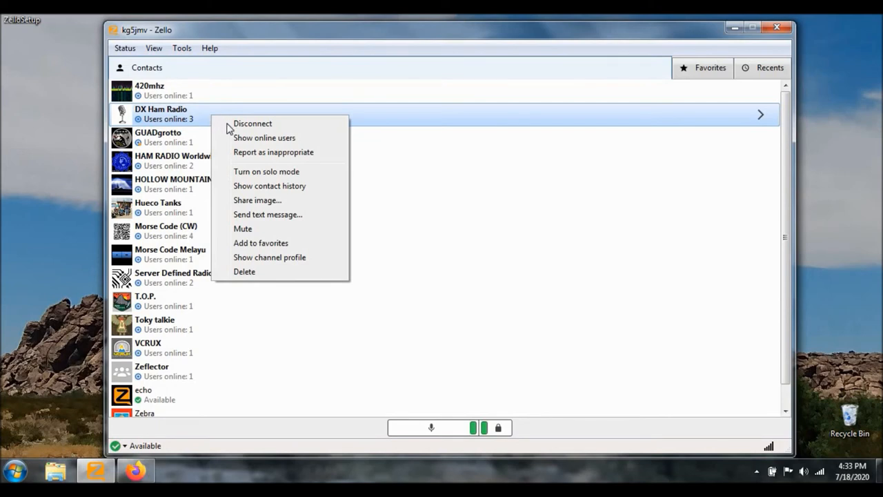
mouse_move(260, 154)
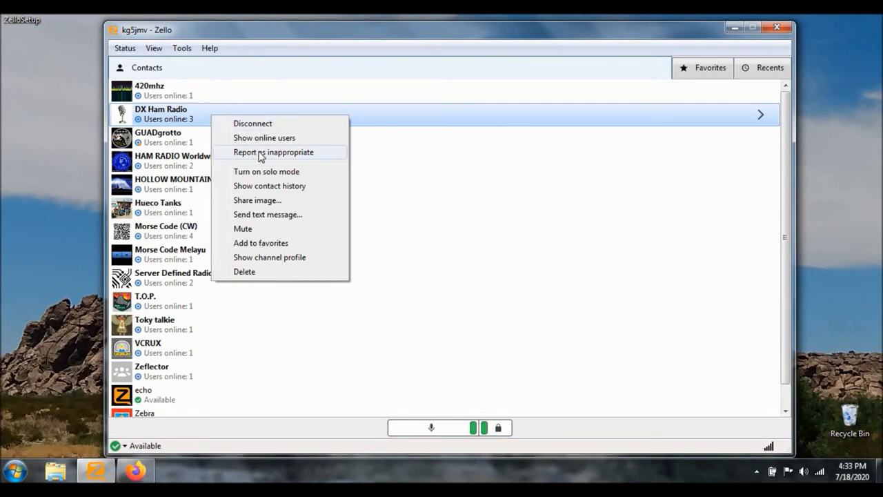
mouse_move(295, 160)
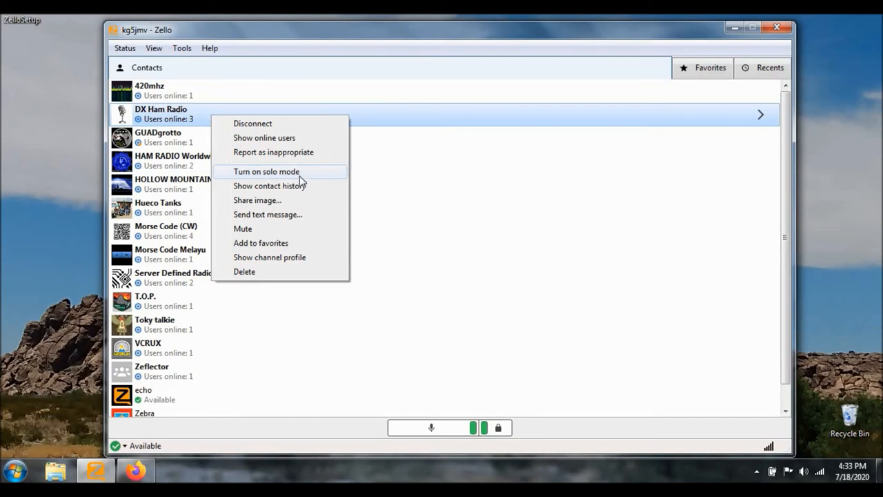
mouse_move(300, 190)
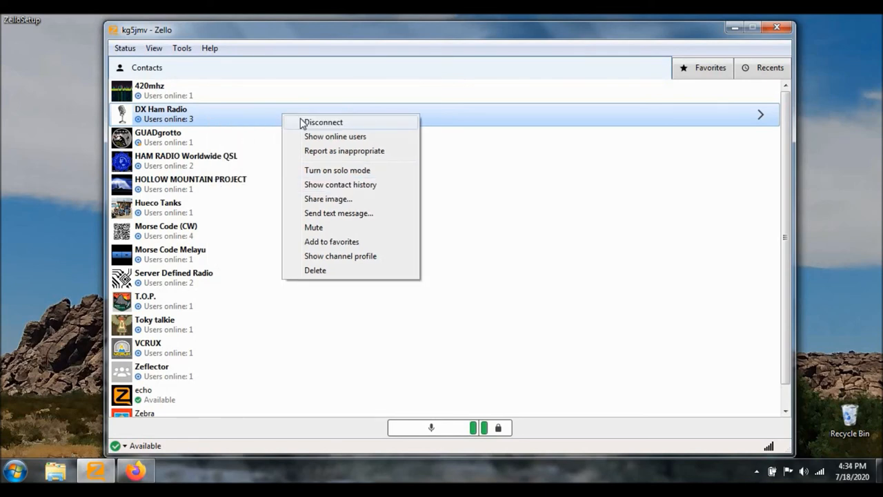
mouse_move(328, 198)
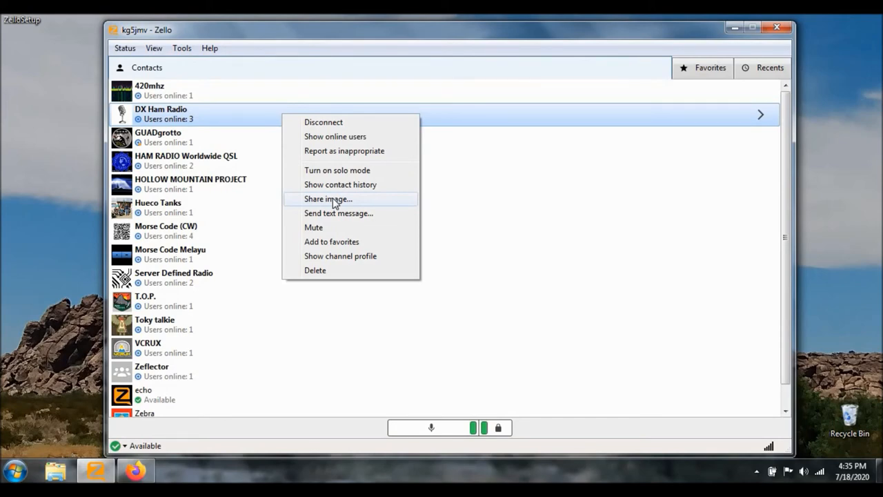
Choose Share image… for DX Ham Radio to open the image picker
left_click(327, 199)
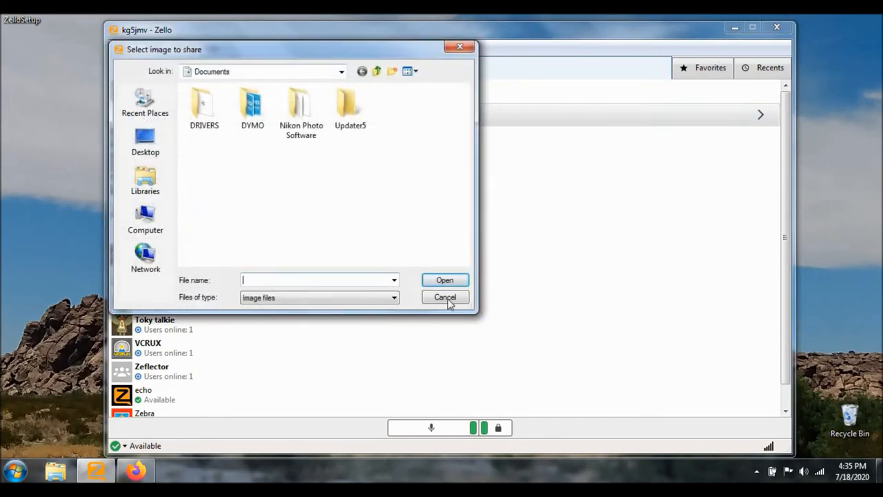
Cancel the image share and close the DX Ham Radio conversation window
left_click(445, 297)
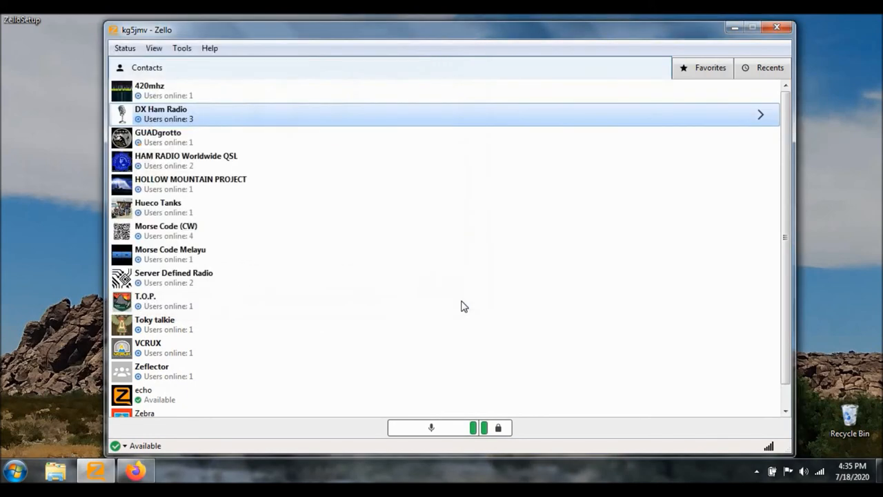
mouse_move(301, 113)
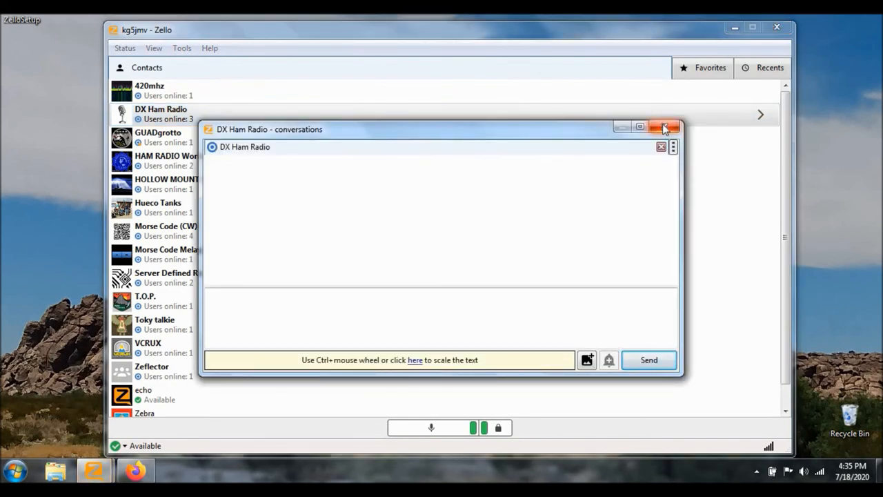
left_click(667, 127)
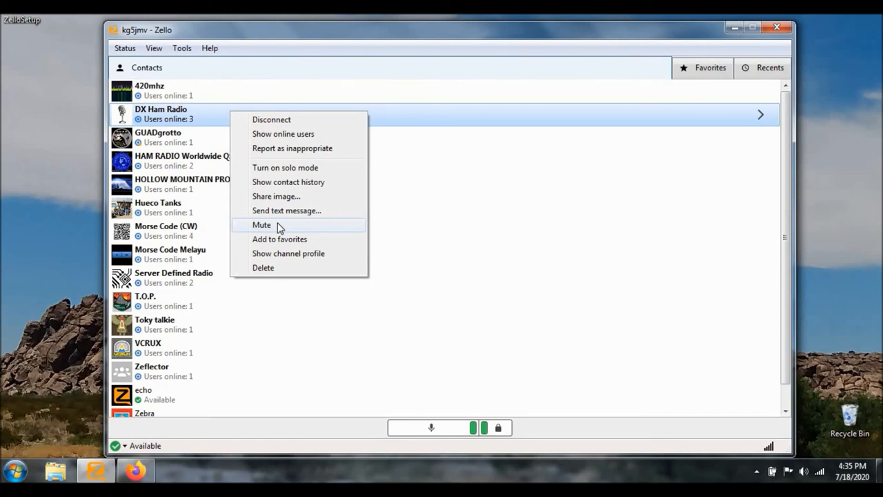
mouse_move(274, 242)
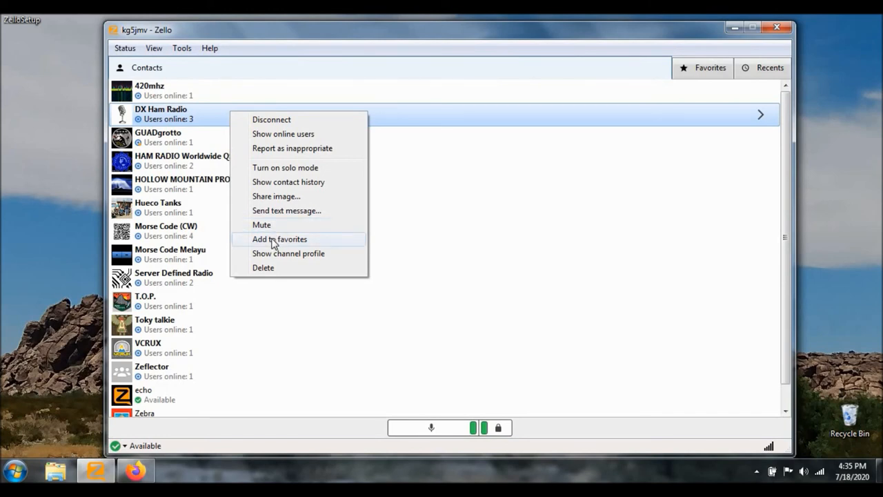
mouse_move(274, 257)
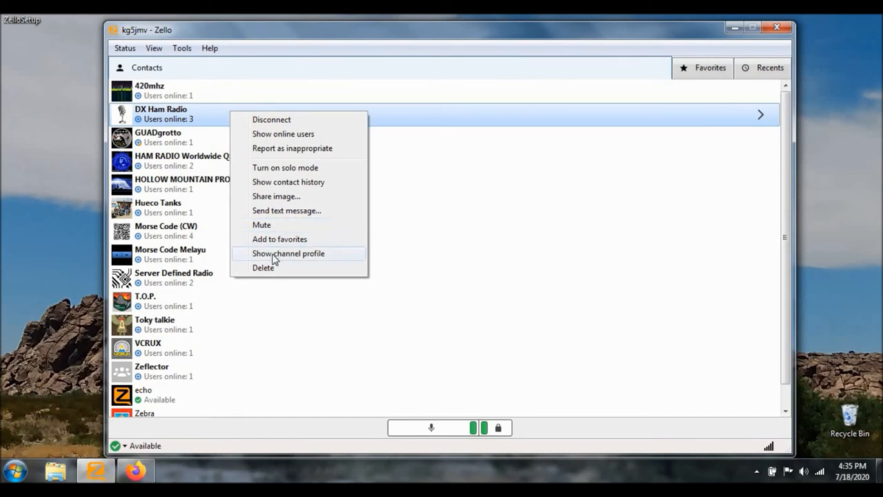
left_click(289, 253)
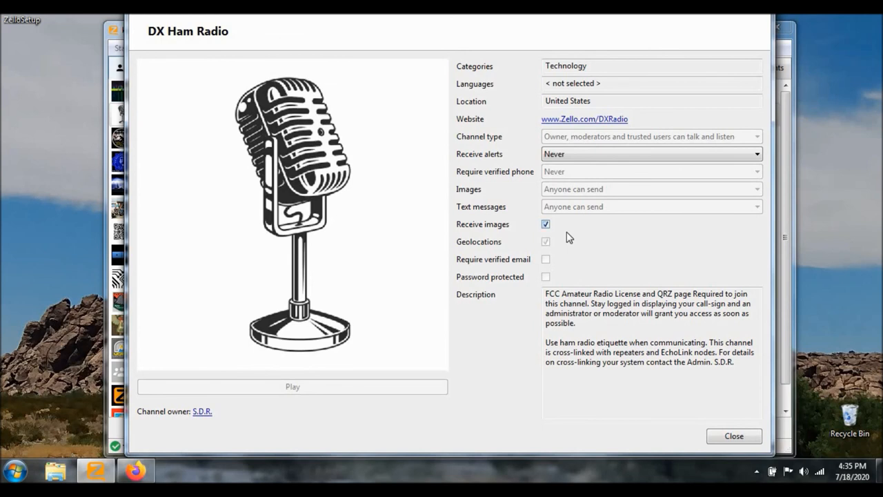
mouse_move(592, 250)
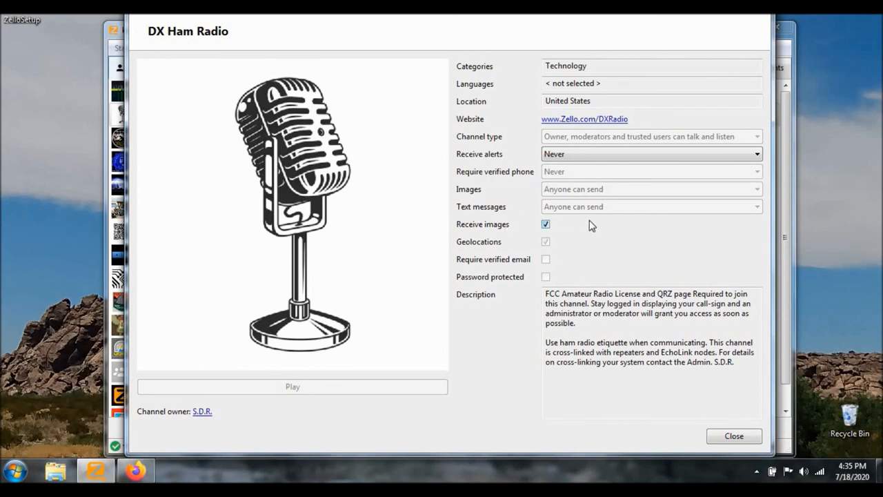
left_click(733, 436)
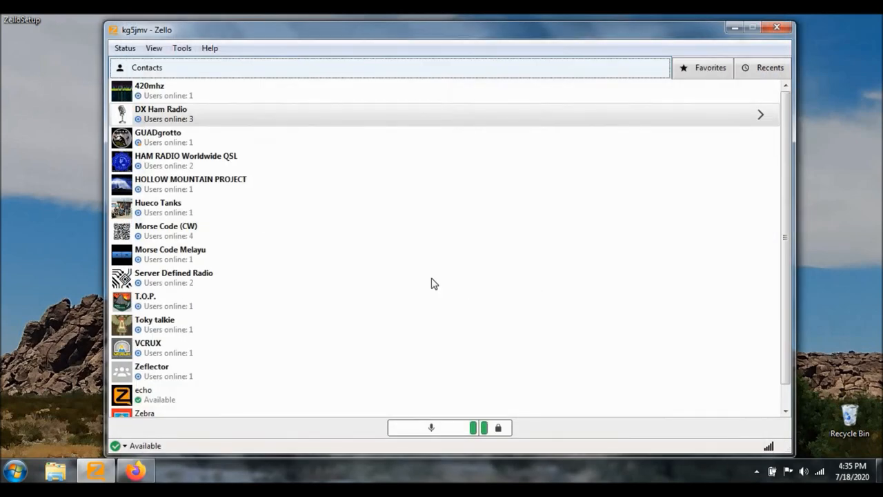